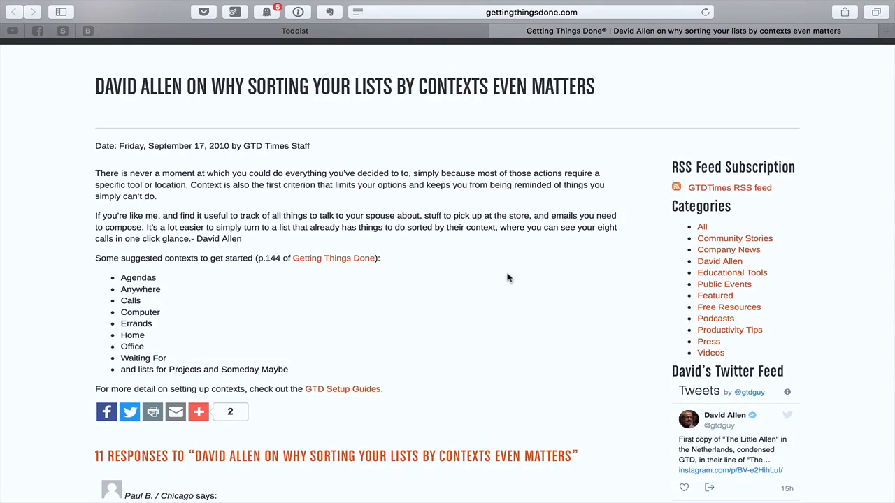
mouse_move(67, 319)
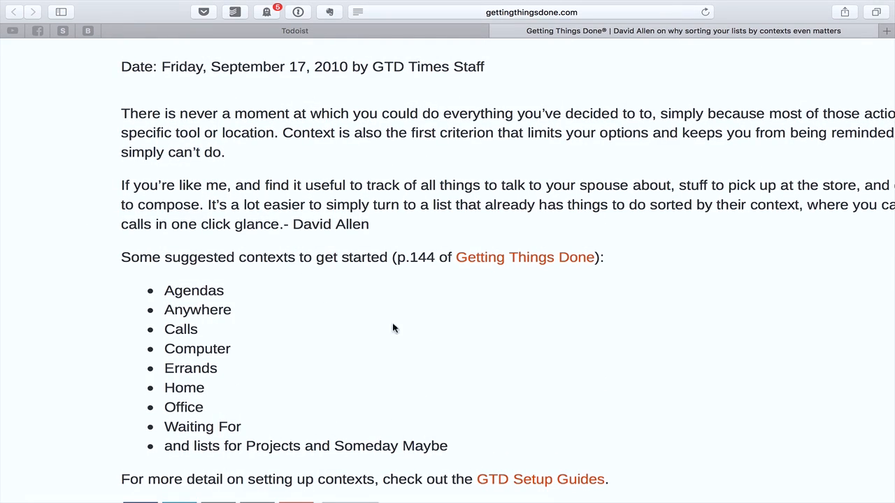
mouse_move(352, 67)
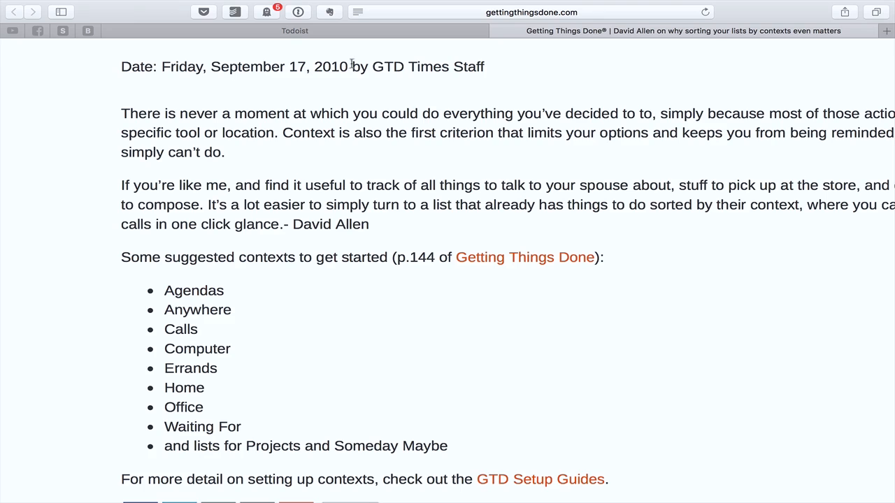
mouse_move(205, 68)
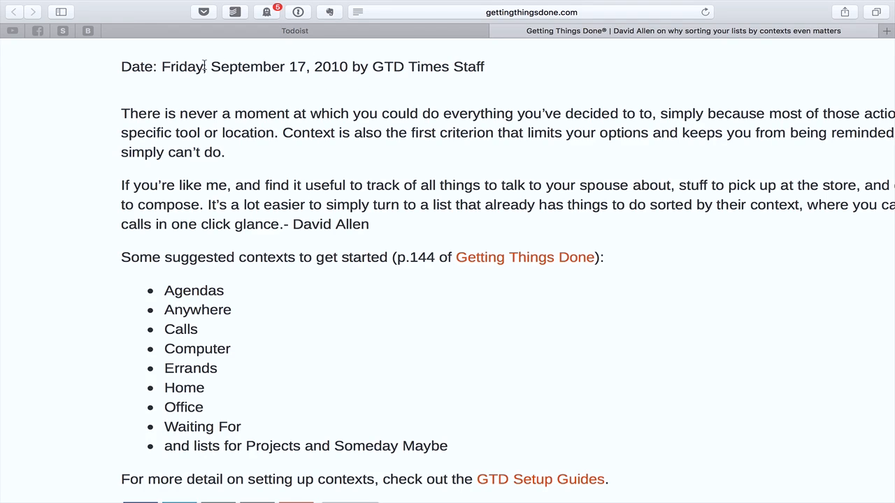
After skimming the dated article, show the context labels and list the two frog tasks tagged calls
drag(209, 68, 347, 67)
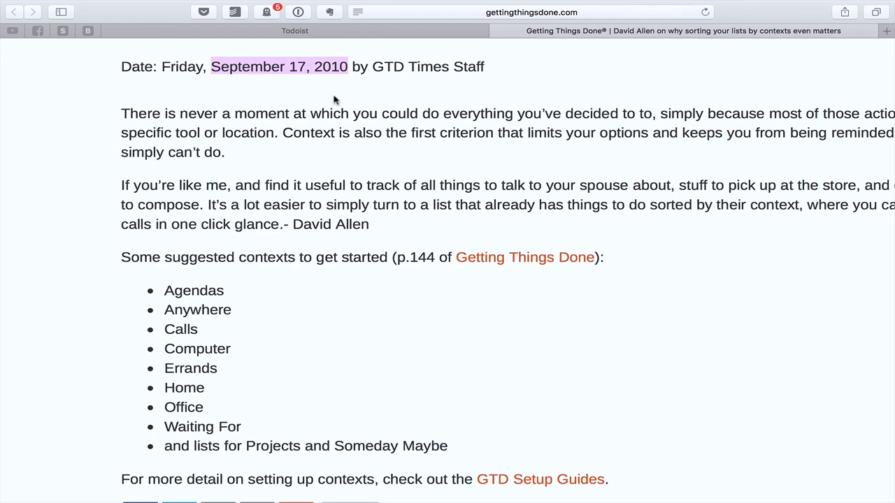
mouse_move(338, 85)
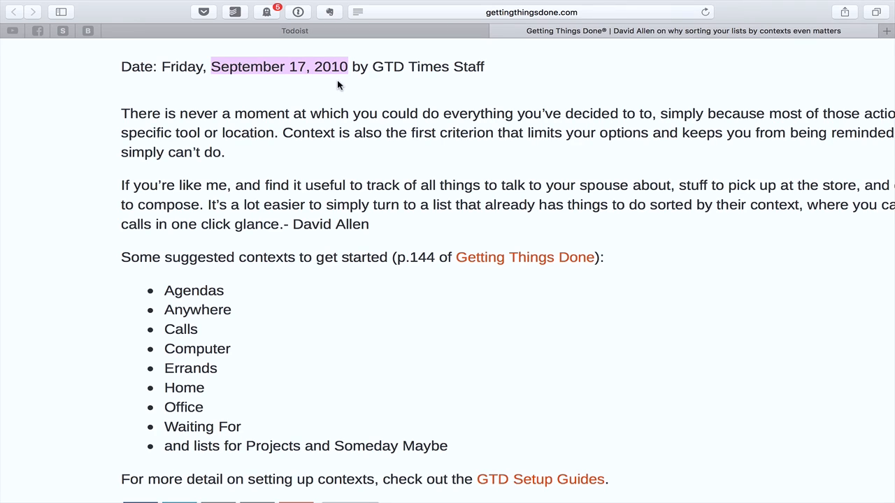
click(338, 84)
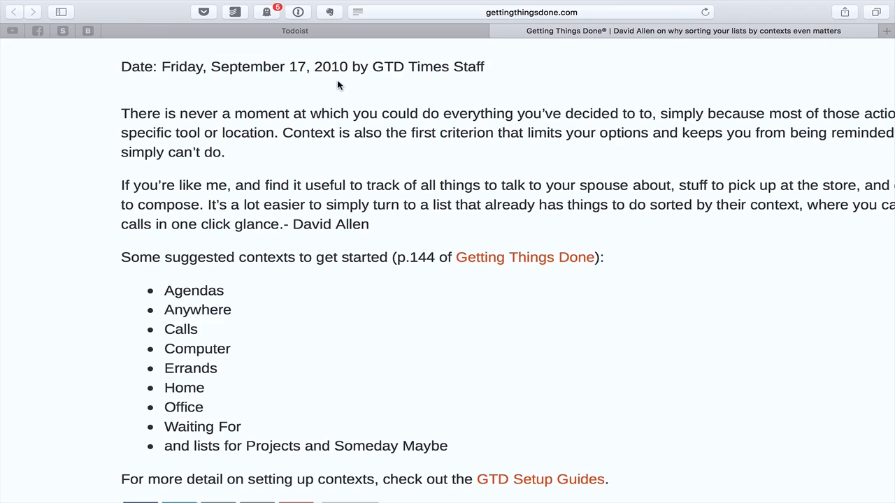
mouse_move(399, 257)
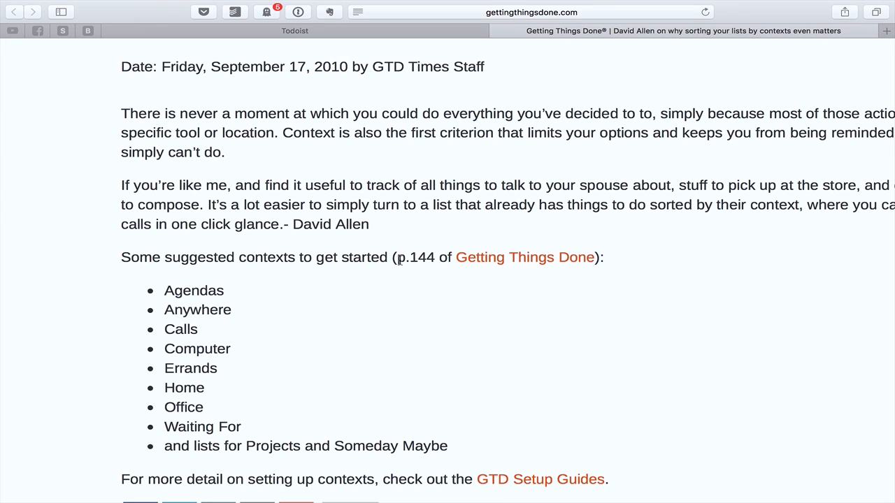
drag(397, 257, 599, 258)
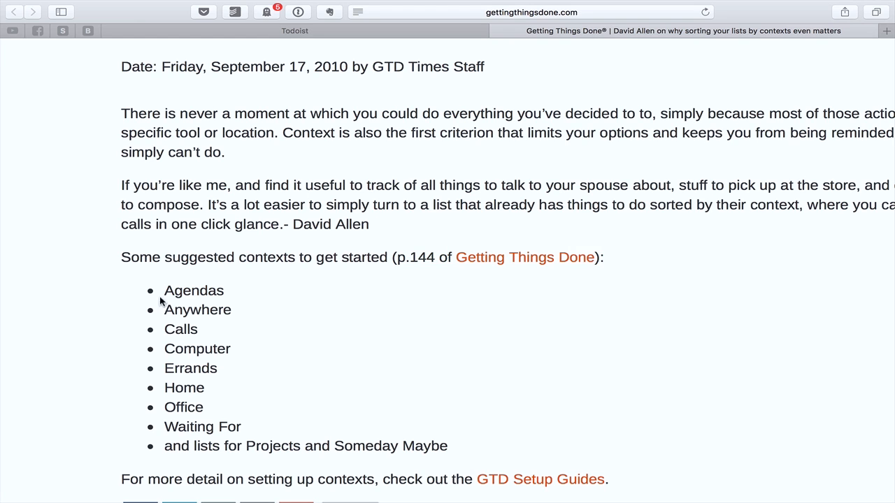
scroll(down, 3)
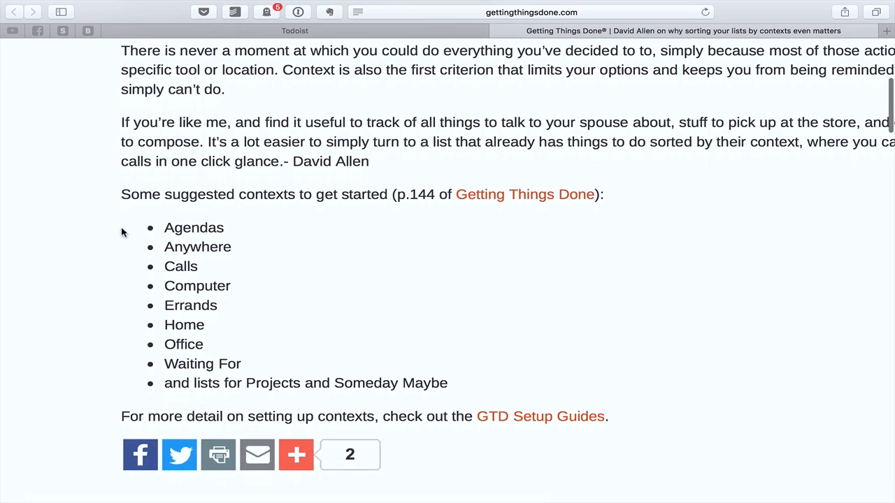
drag(164, 226, 390, 383)
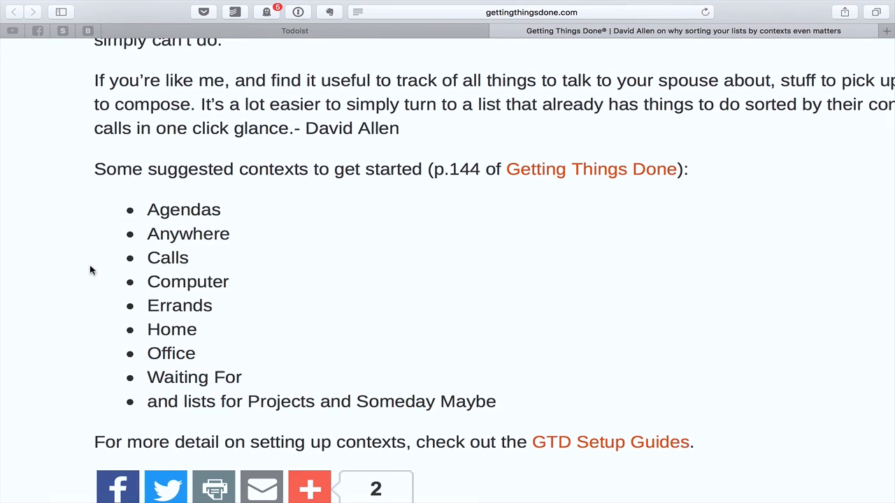
mouse_move(140, 283)
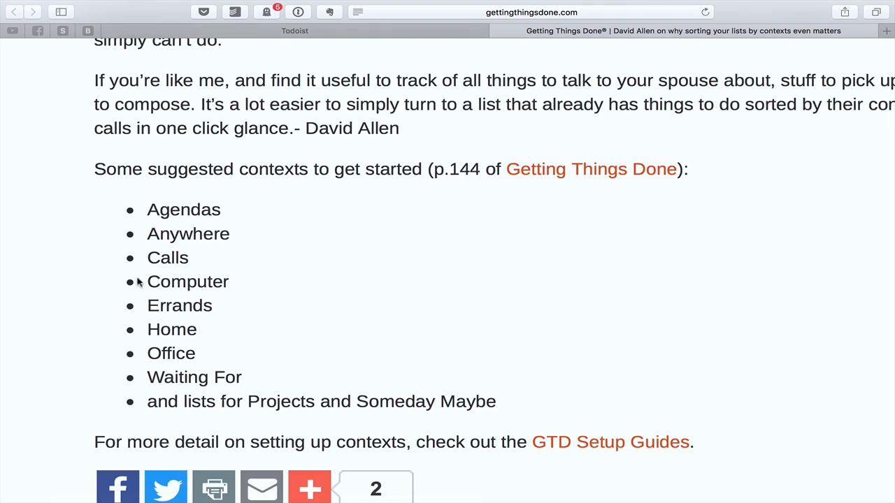
mouse_move(226, 358)
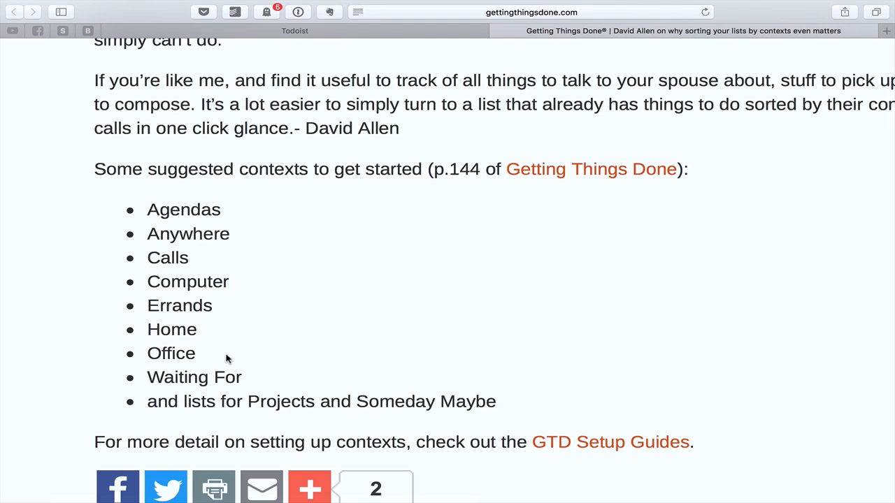
mouse_move(146, 410)
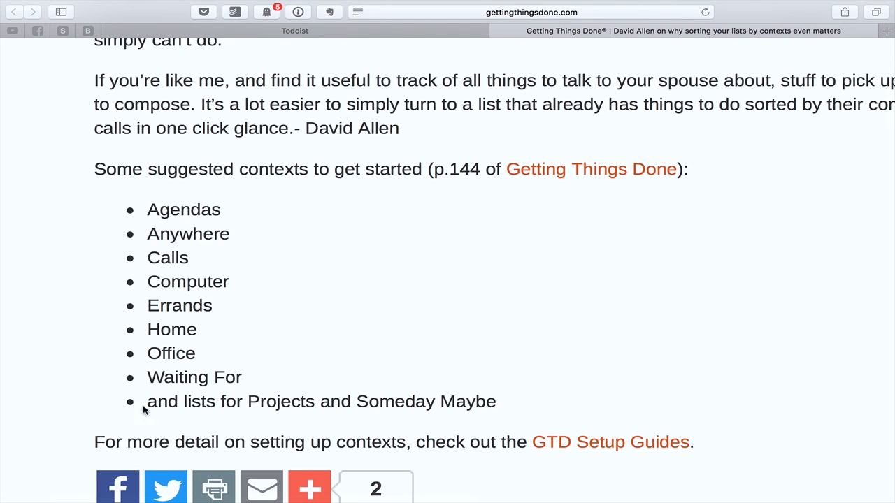
mouse_move(448, 378)
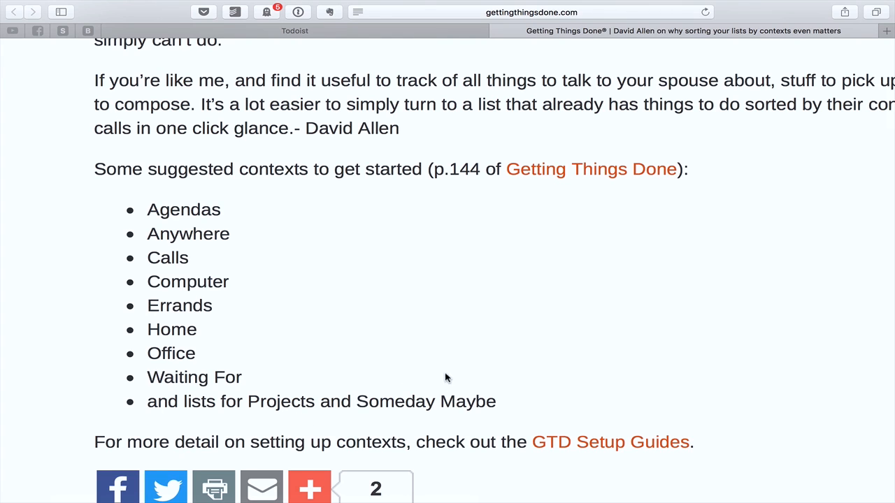
mouse_move(263, 388)
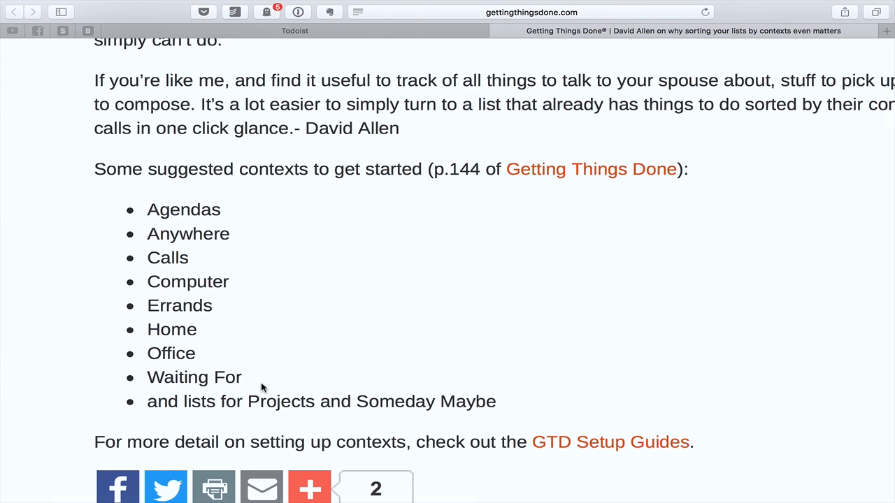
mouse_move(189, 330)
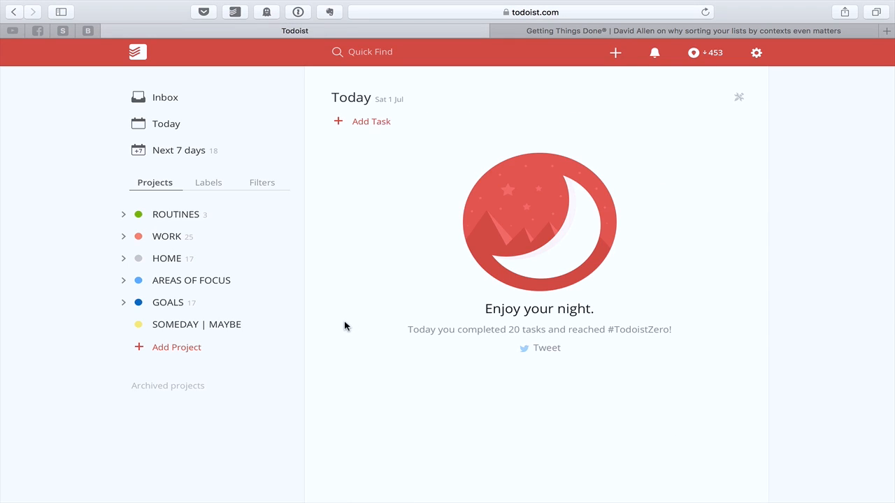
mouse_move(193, 280)
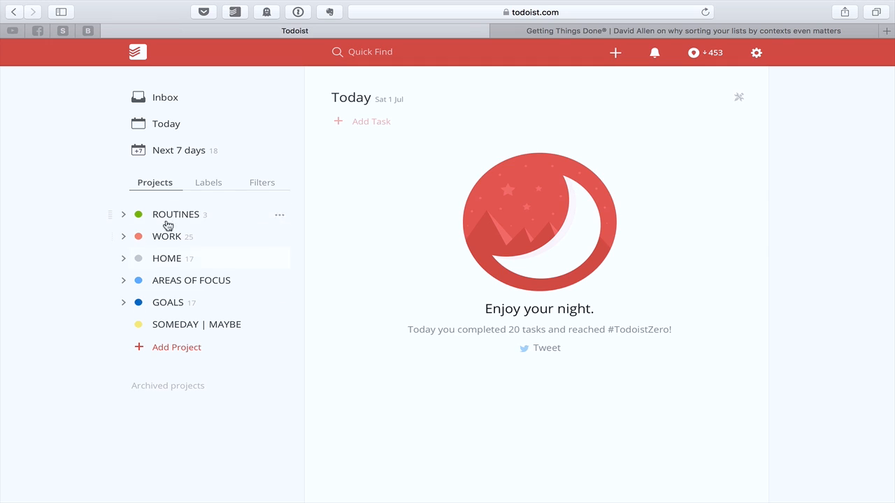
mouse_move(92, 212)
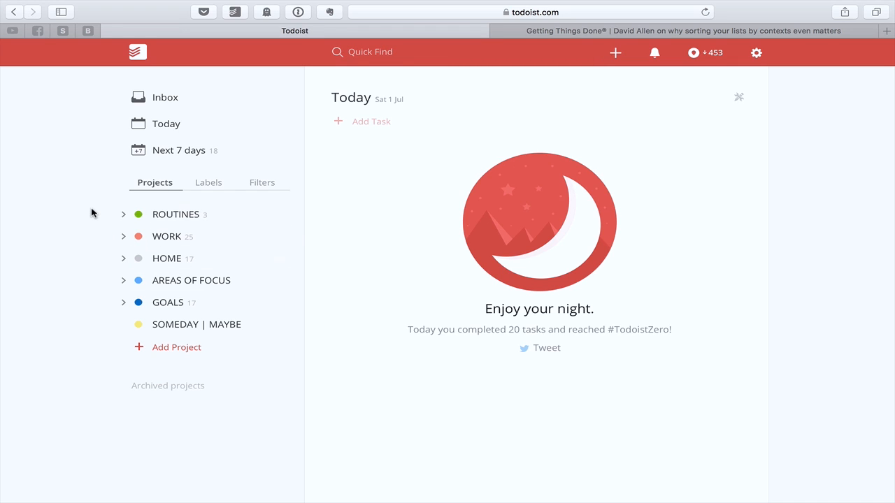
click(207, 181)
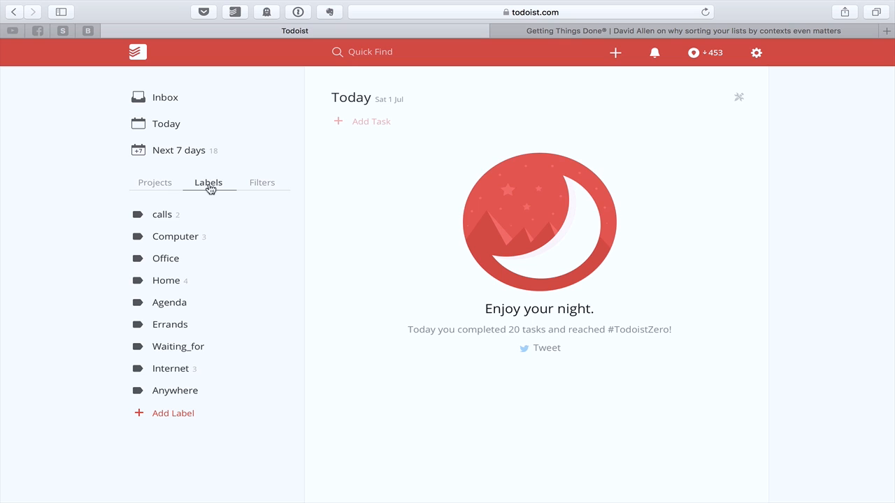
mouse_move(170, 265)
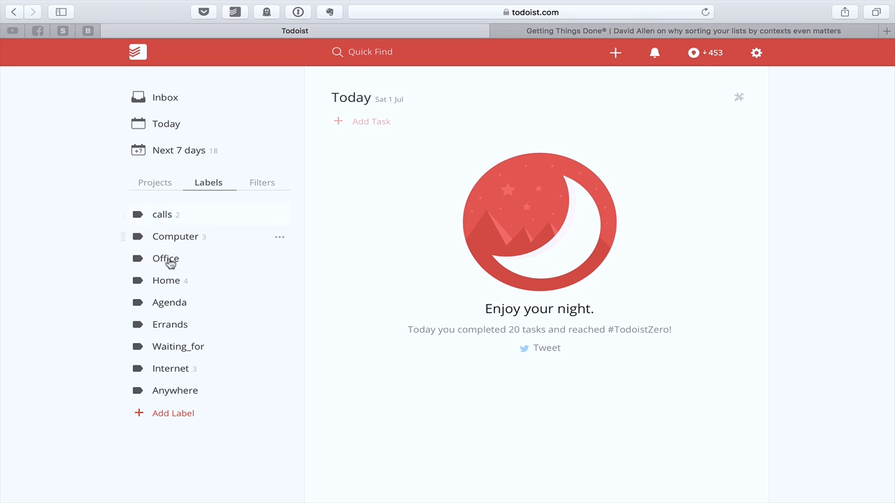
mouse_move(204, 325)
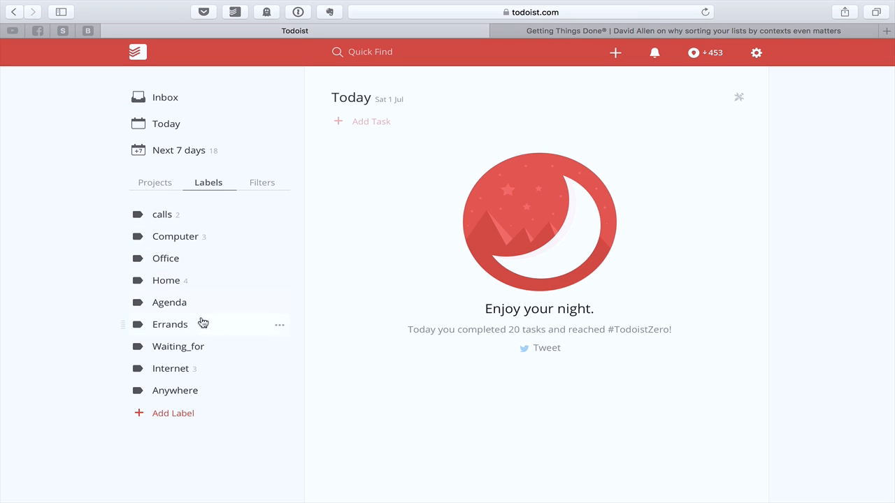
mouse_move(204, 394)
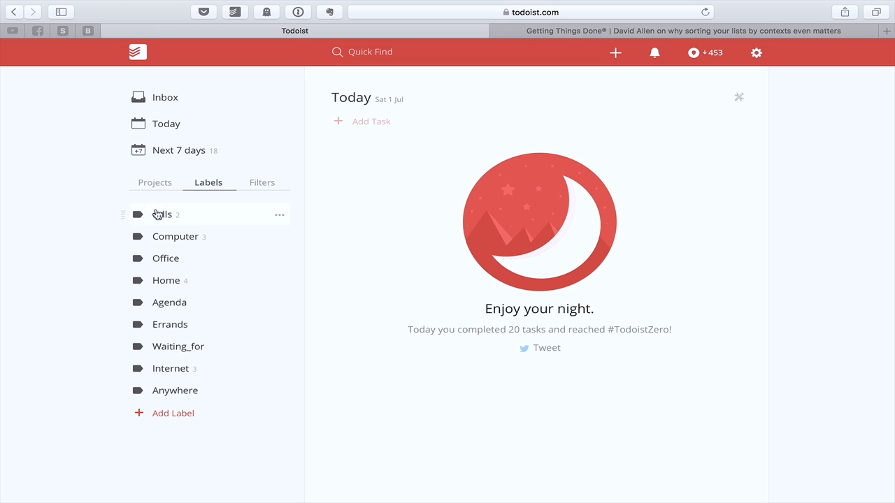
click(162, 215)
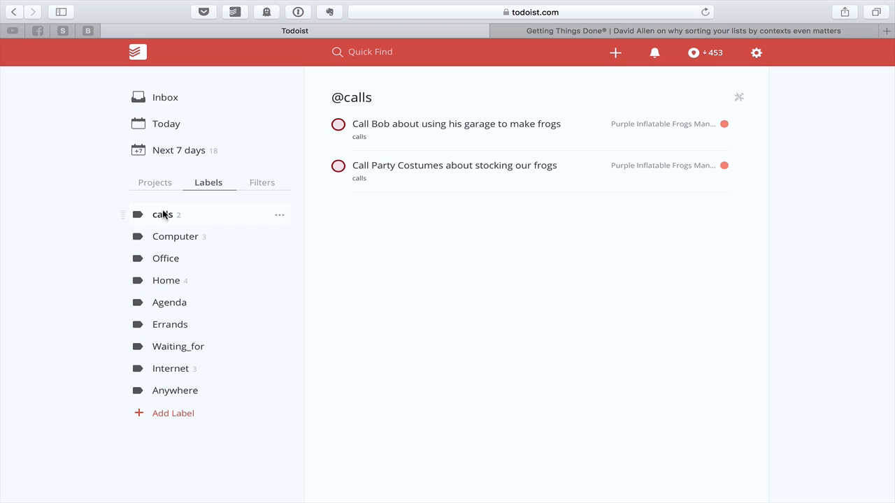
mouse_move(185, 215)
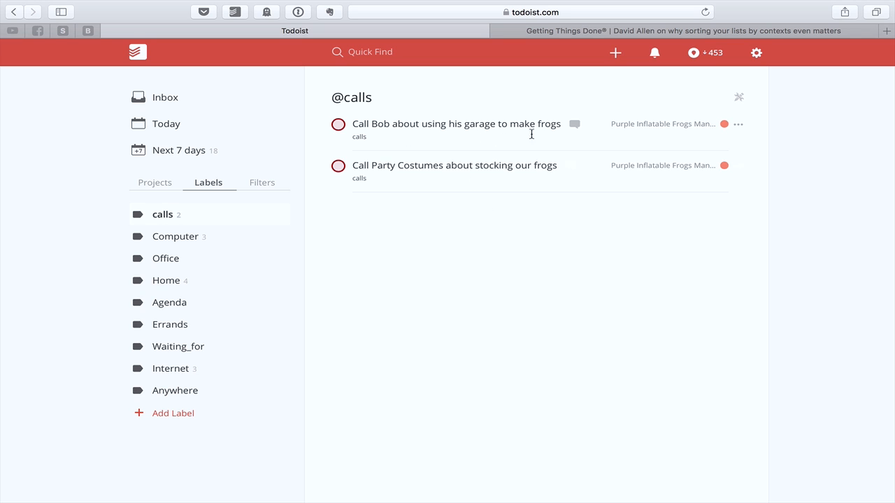
mouse_move(542, 201)
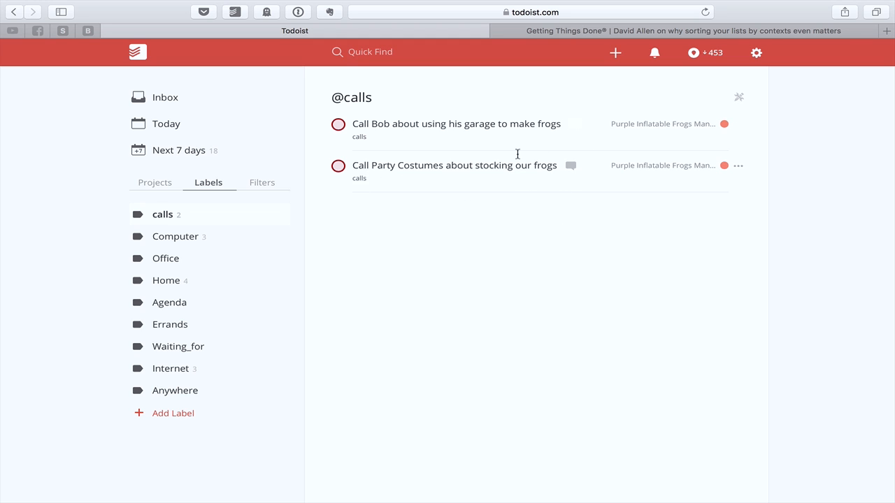
mouse_move(548, 176)
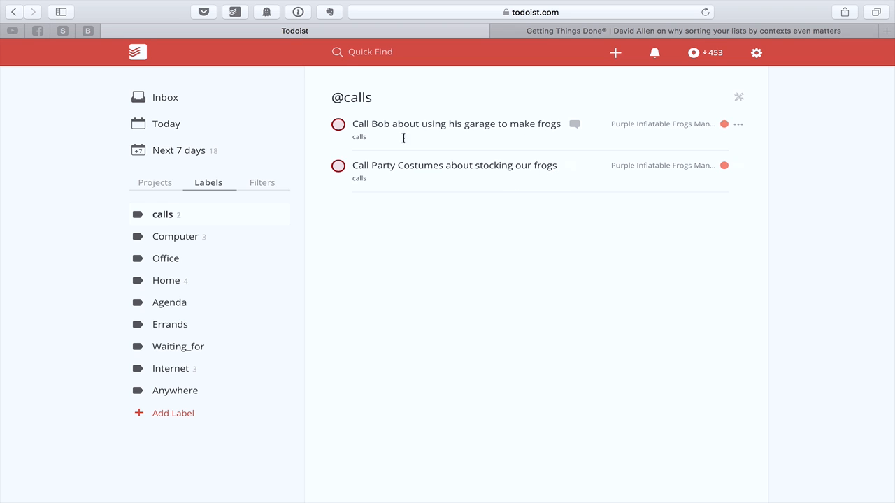
mouse_move(442, 144)
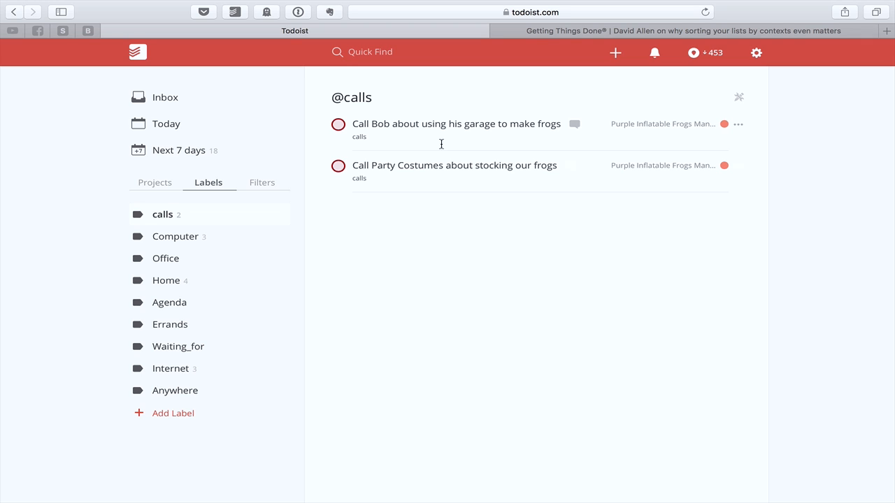
mouse_move(561, 123)
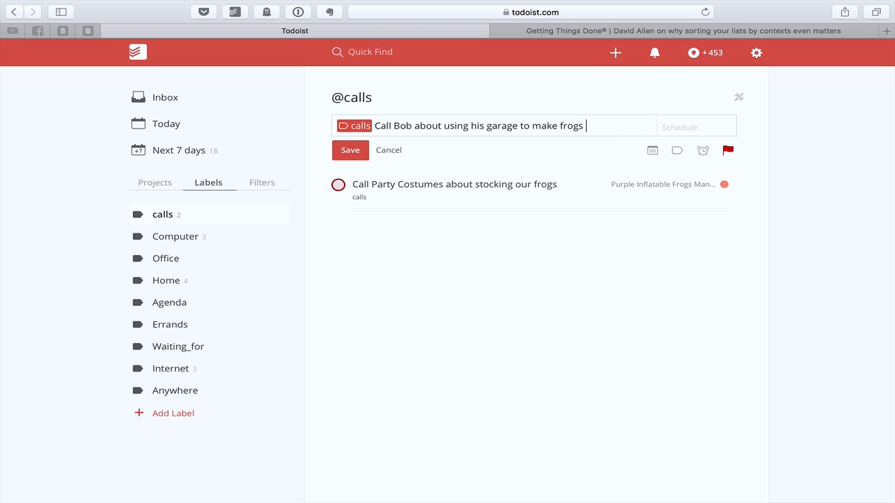
text(010)
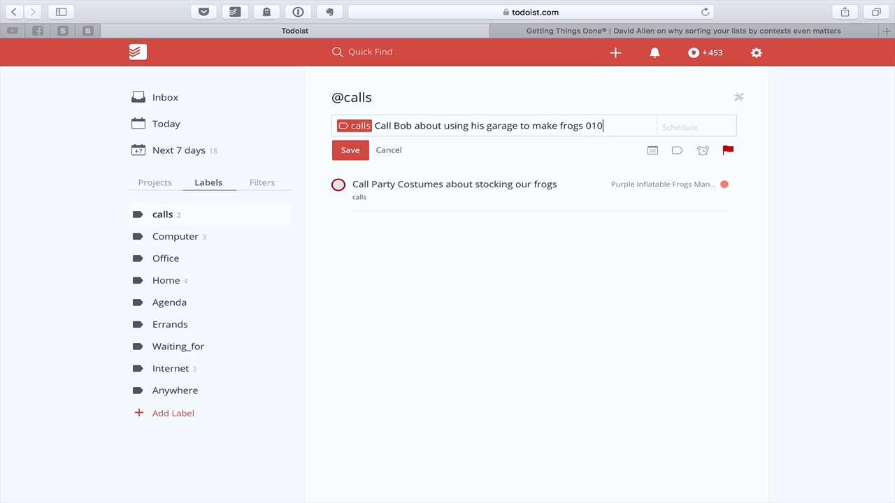
text(1234)
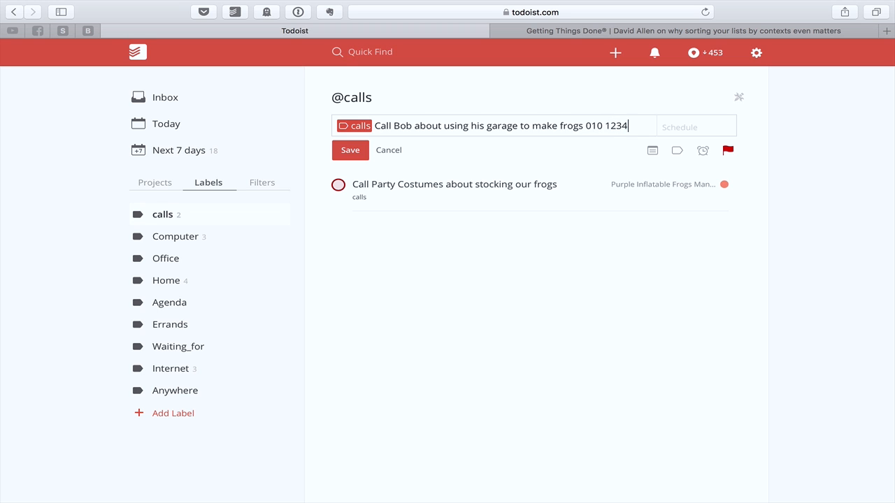
text(5678)
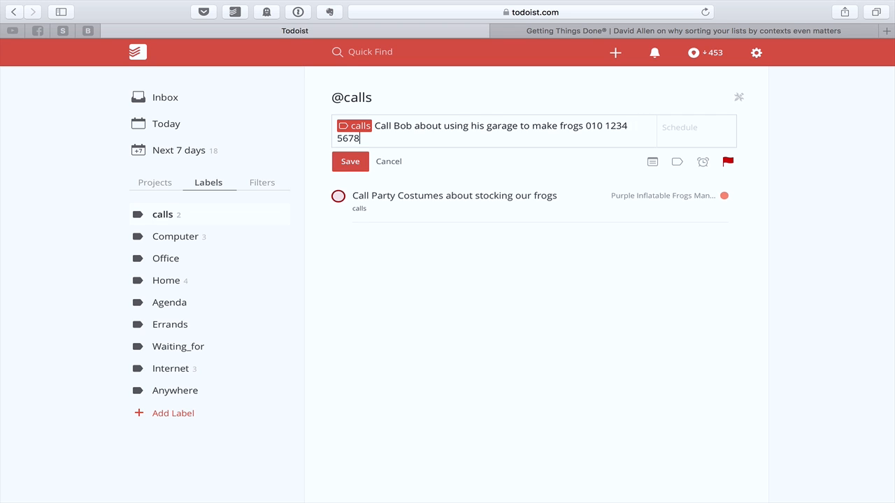
click(349, 162)
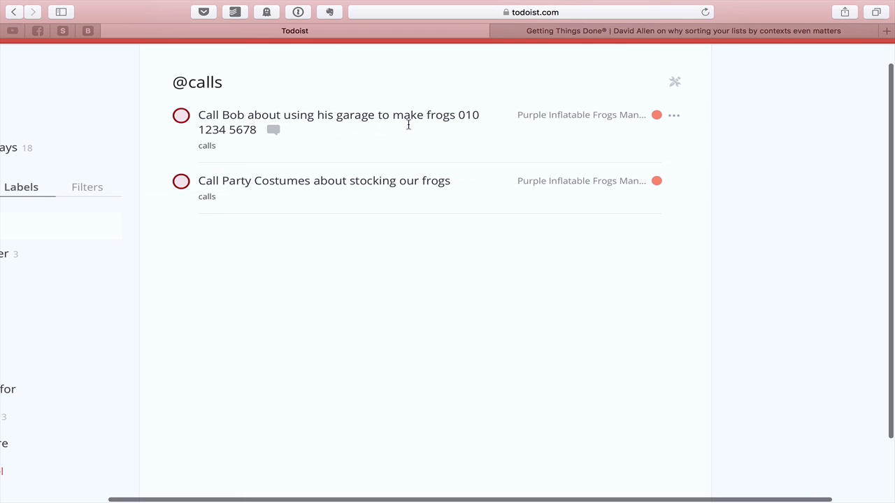
mouse_move(459, 118)
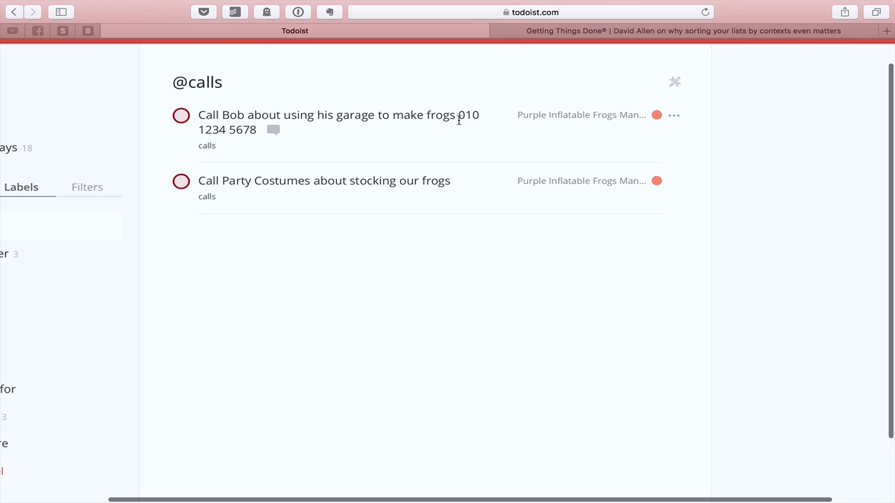
mouse_move(358, 141)
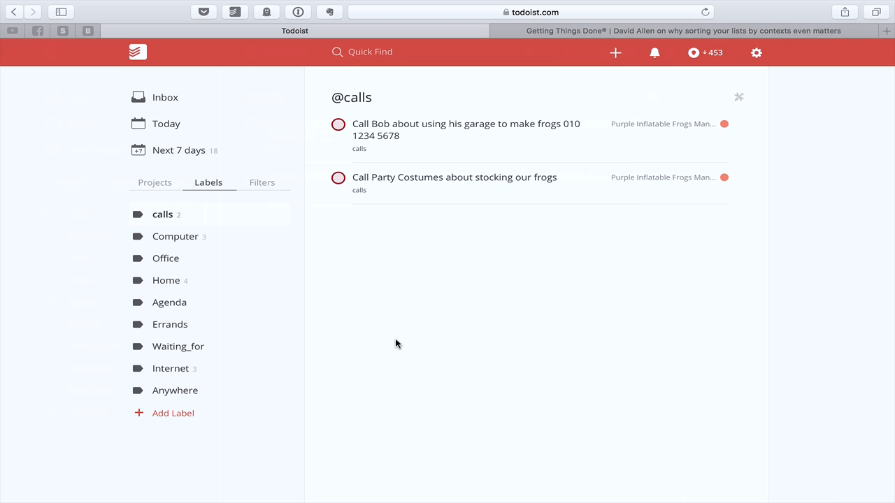
mouse_move(565, 123)
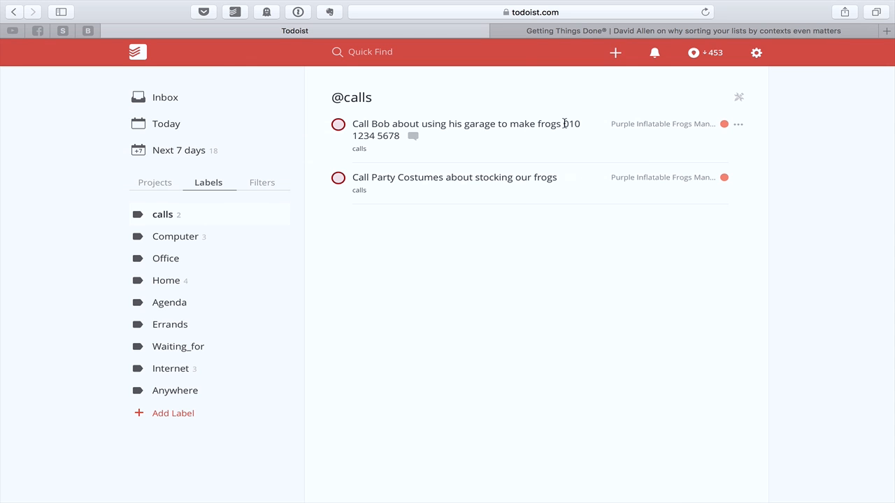
click(465, 123)
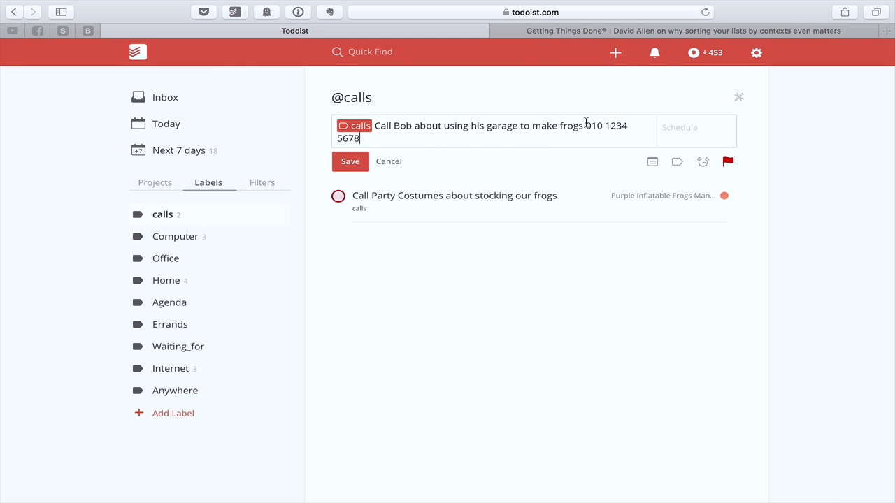
drag(586, 126, 364, 138)
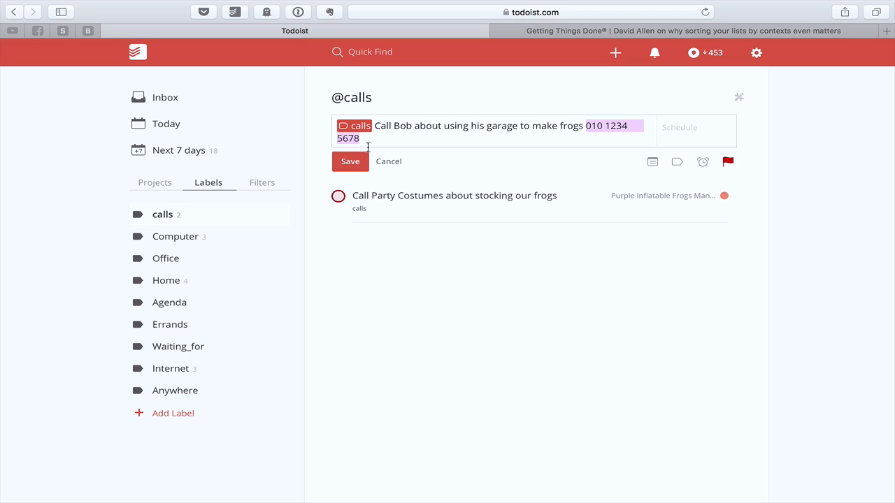
click(349, 163)
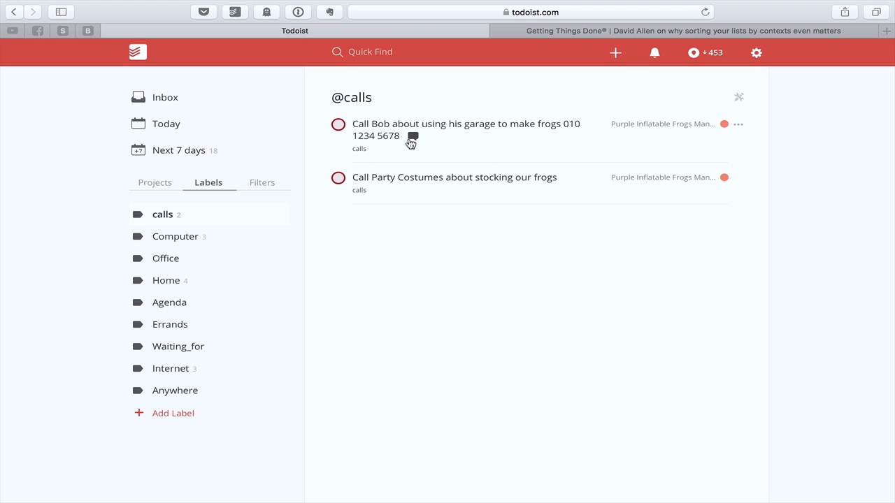
click(413, 140)
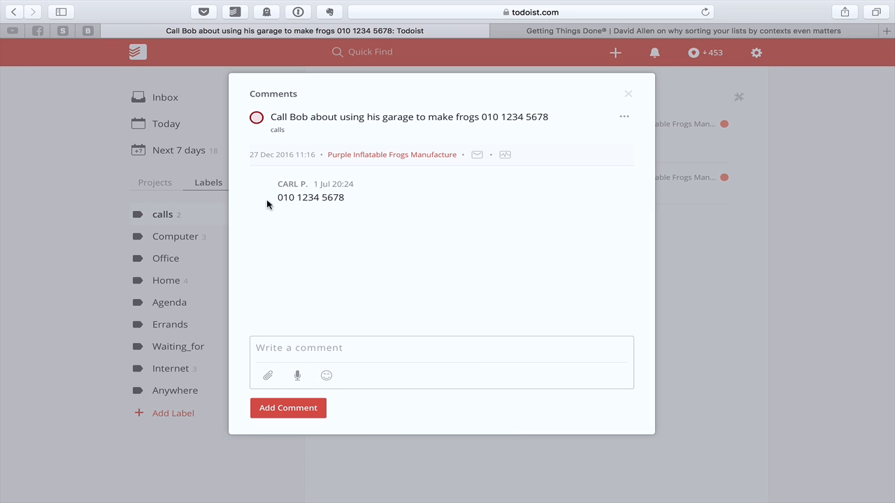
mouse_move(289, 197)
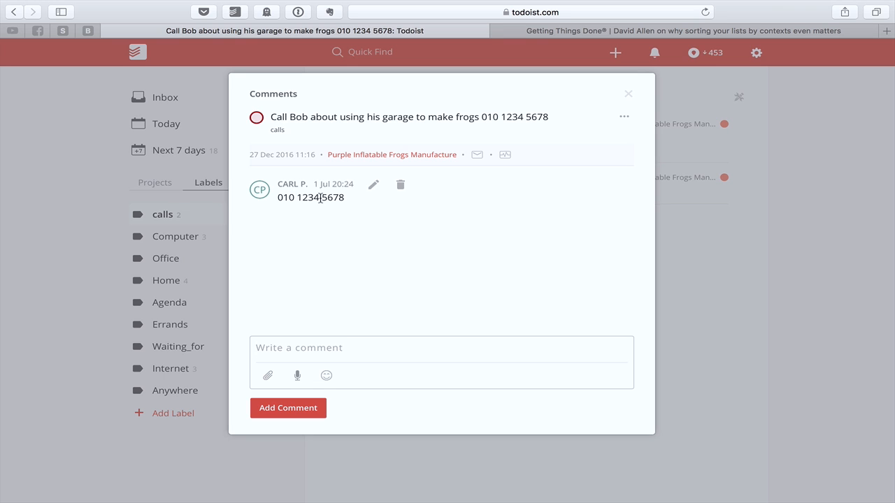
mouse_move(346, 204)
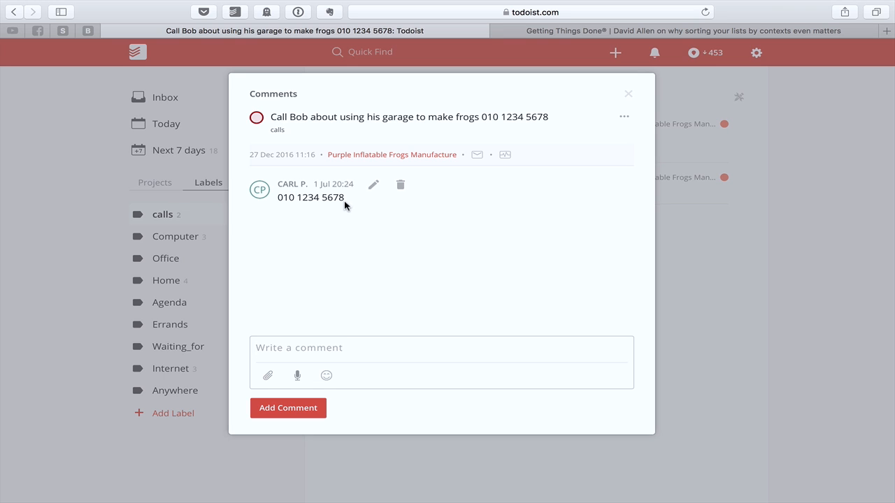
mouse_move(441, 194)
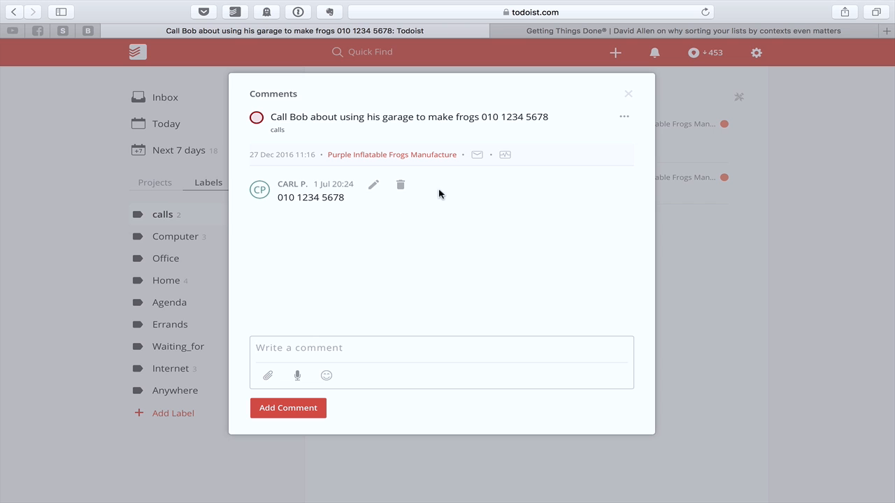
click(628, 92)
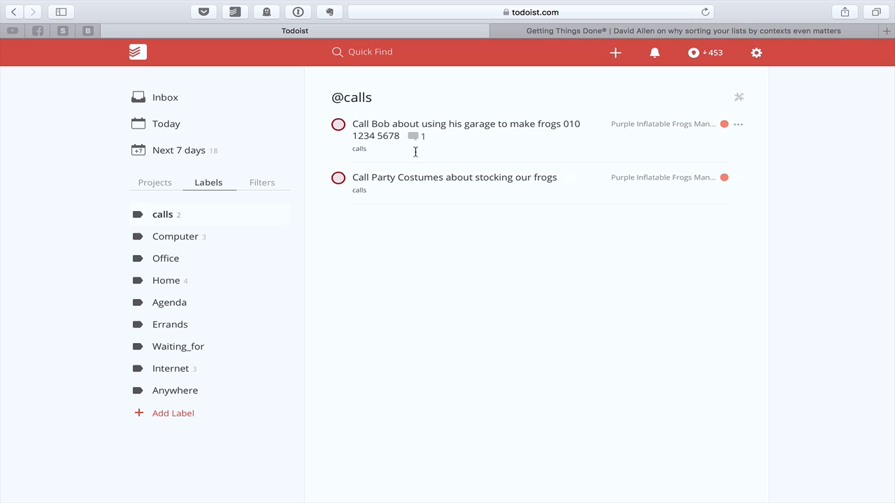
mouse_move(539, 241)
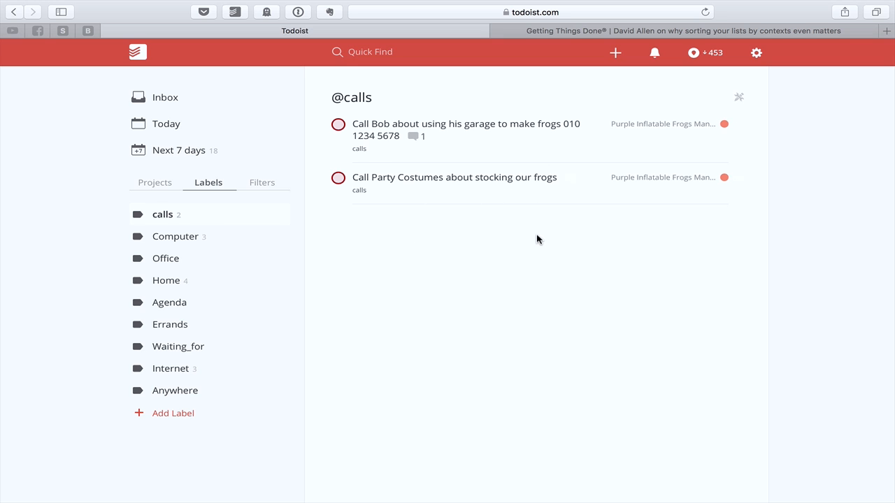
mouse_move(529, 280)
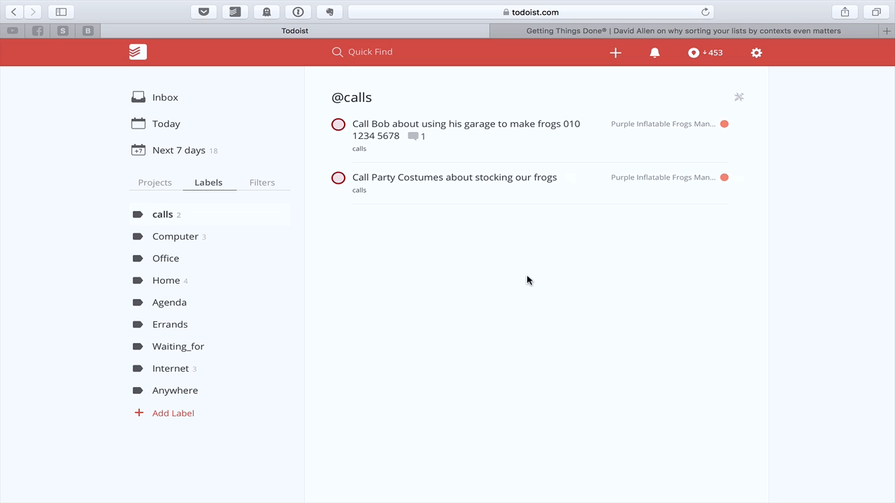
mouse_move(180, 244)
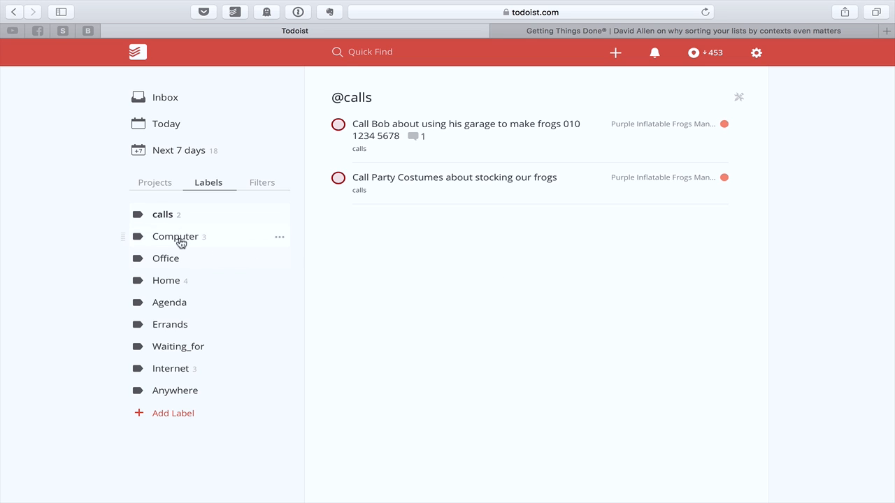
List the three tasks carrying the Computer context label
click(176, 236)
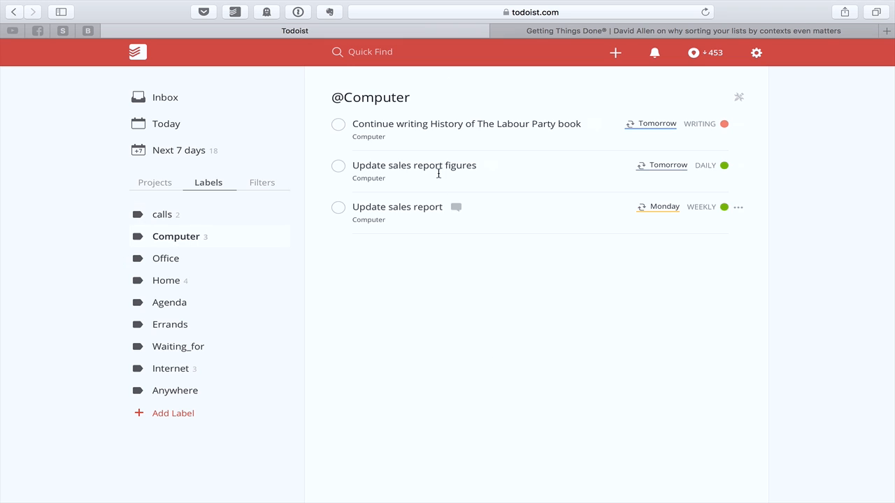
mouse_move(433, 290)
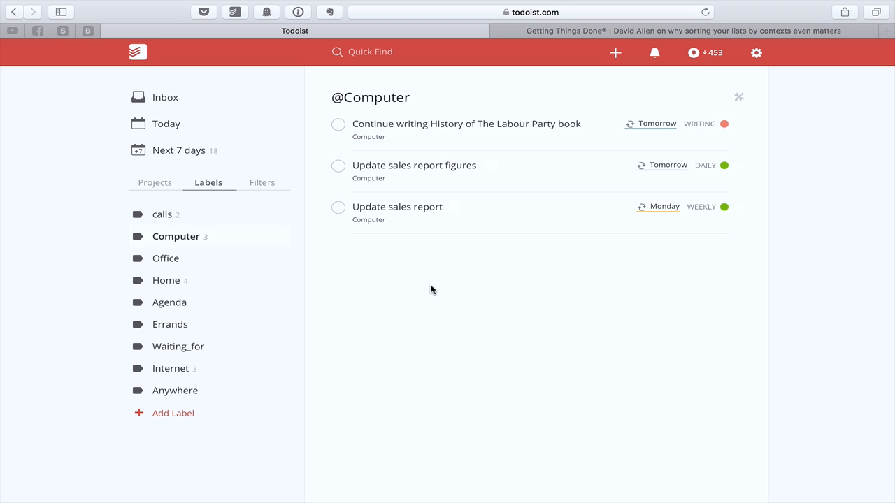
mouse_move(535, 190)
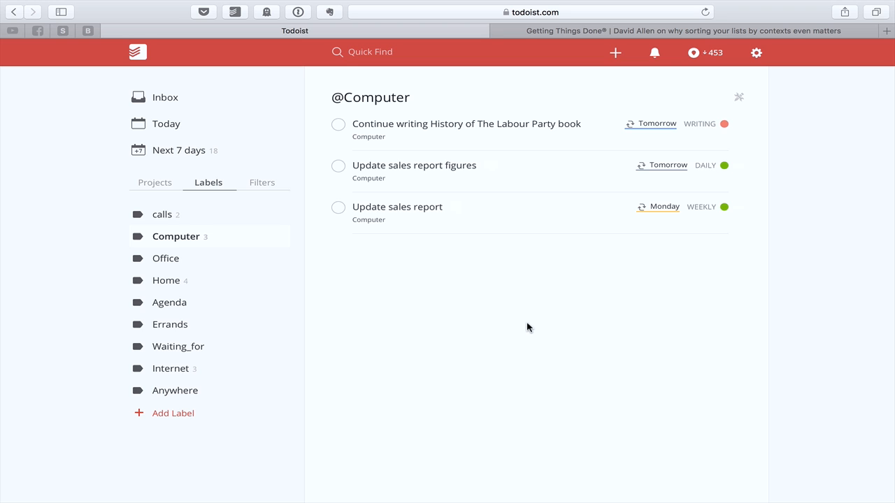
mouse_move(397, 207)
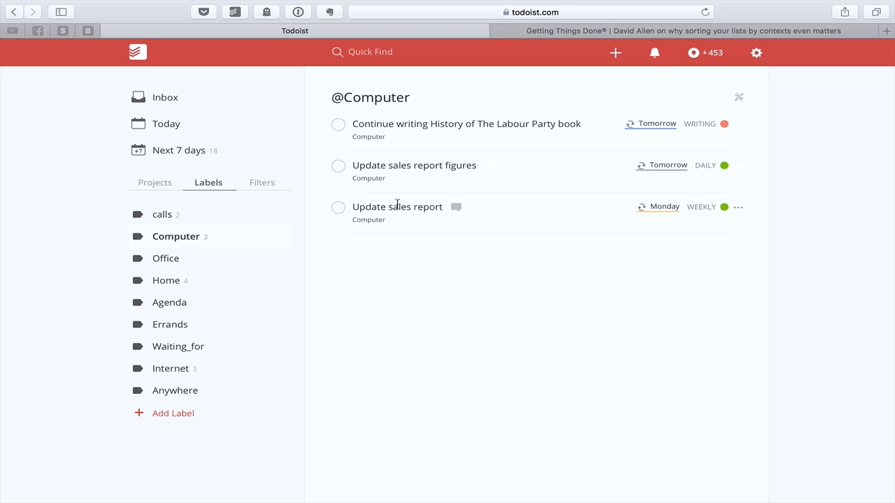
mouse_move(429, 215)
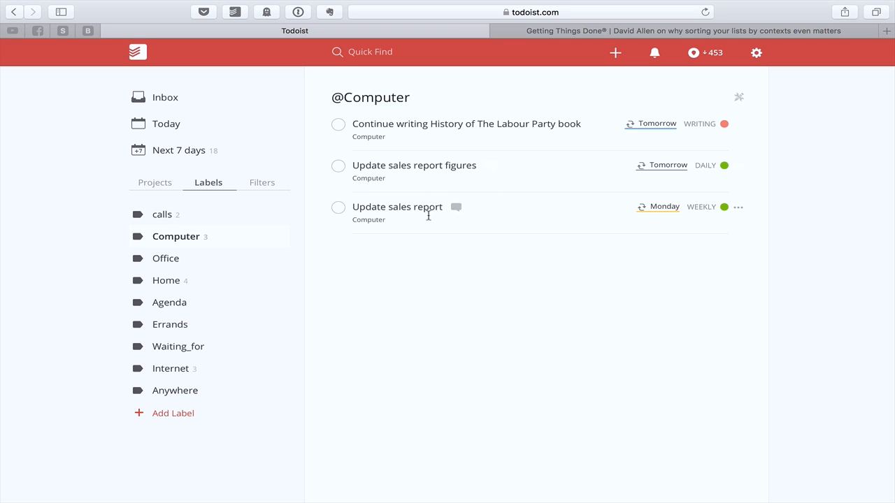
mouse_move(318, 259)
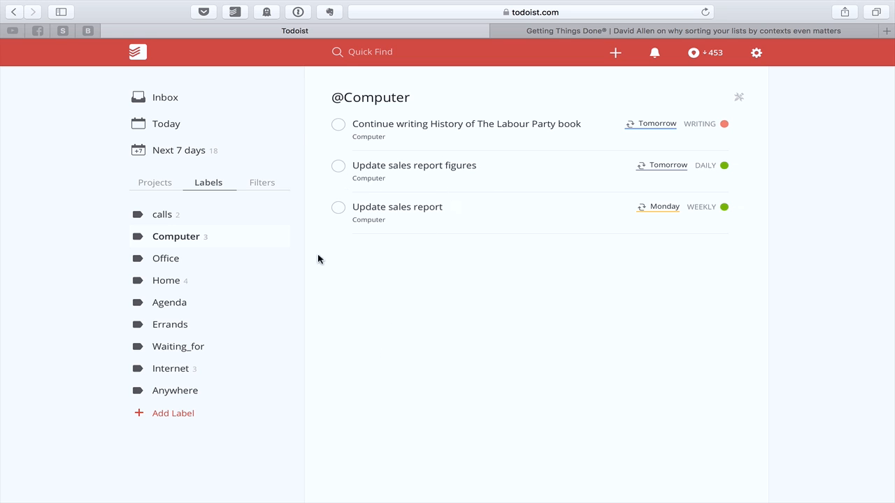
mouse_move(389, 257)
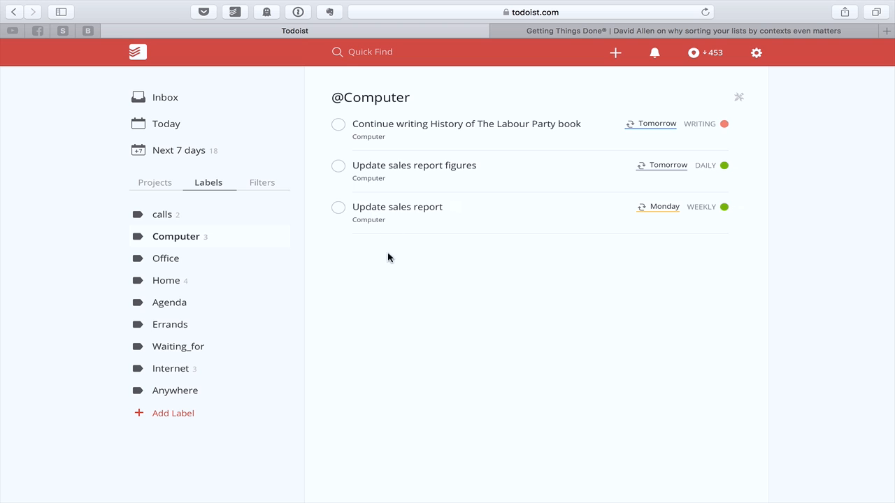
mouse_move(392, 266)
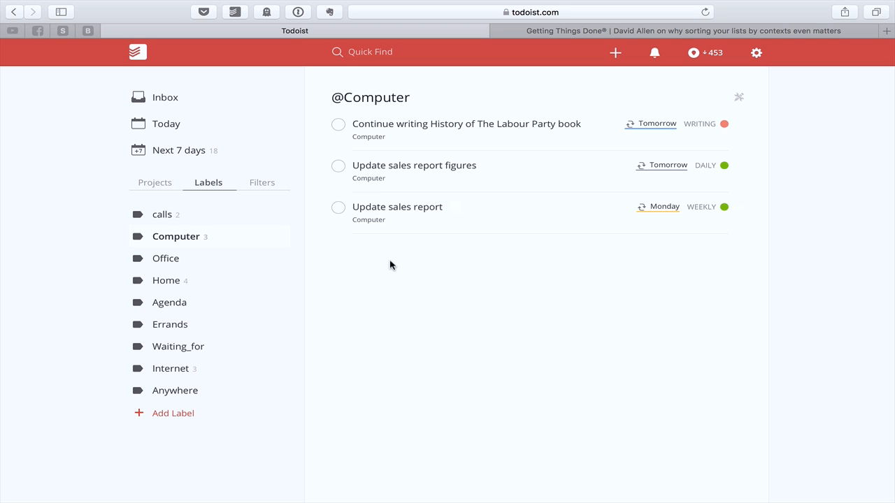
mouse_move(375, 265)
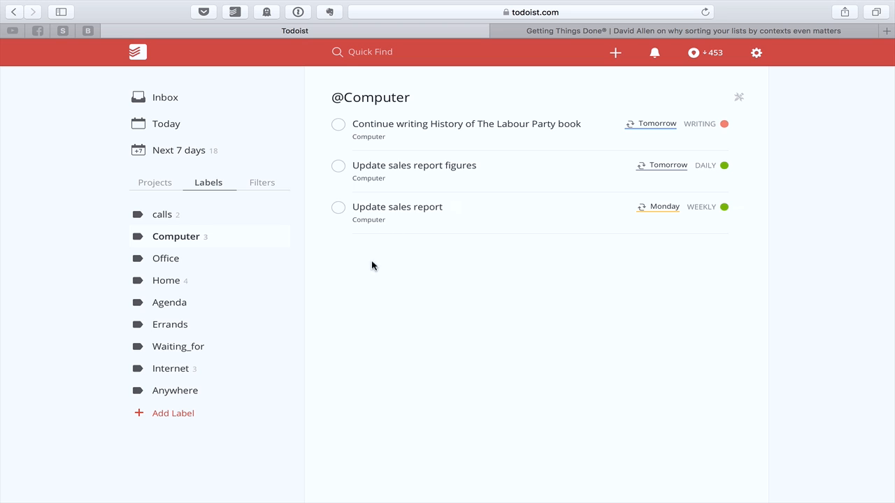
mouse_move(165, 267)
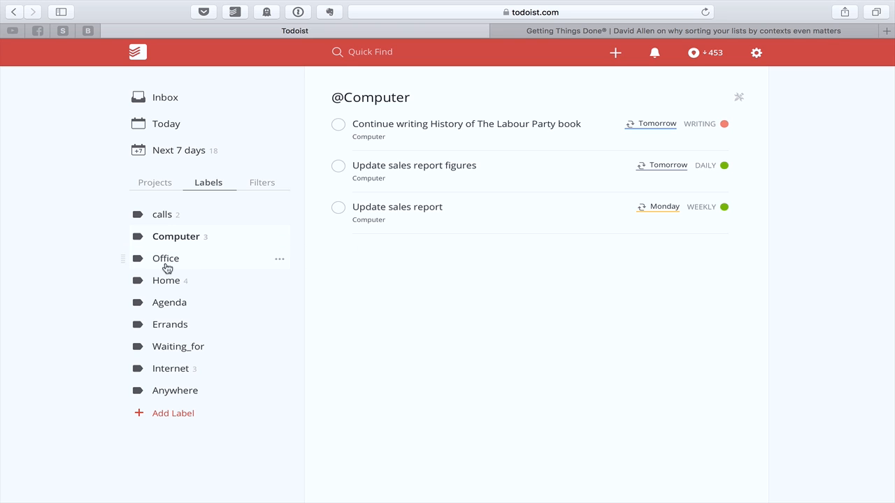
click(167, 280)
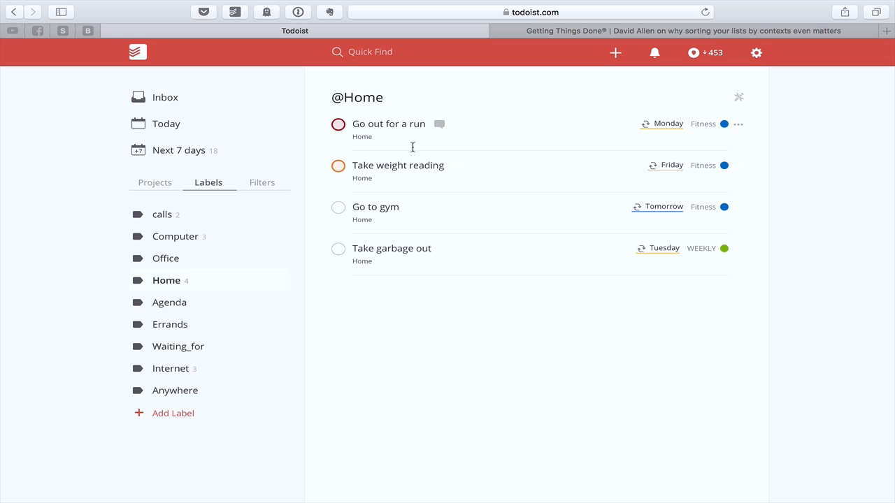
mouse_move(342, 148)
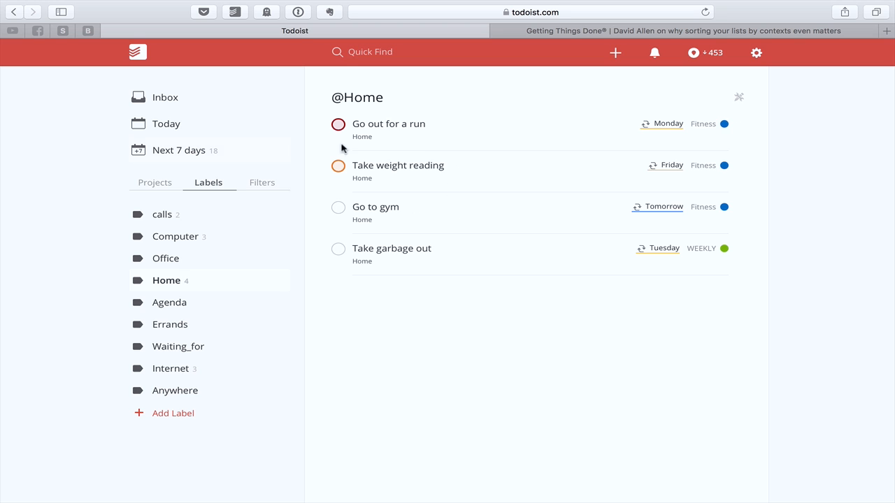
mouse_move(437, 318)
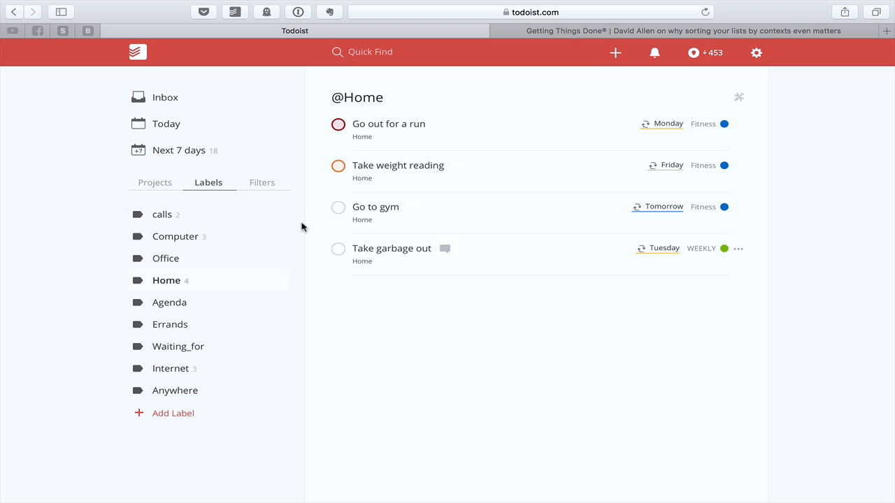
mouse_move(379, 207)
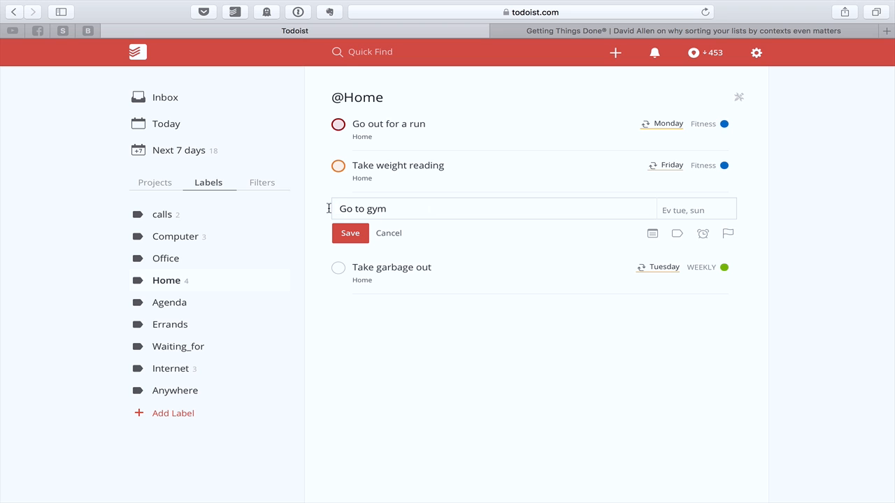
text(@)
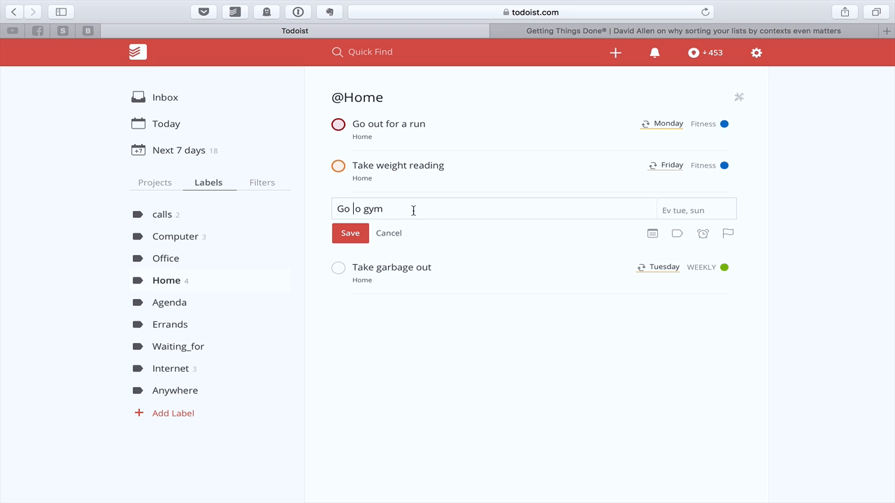
text(t)
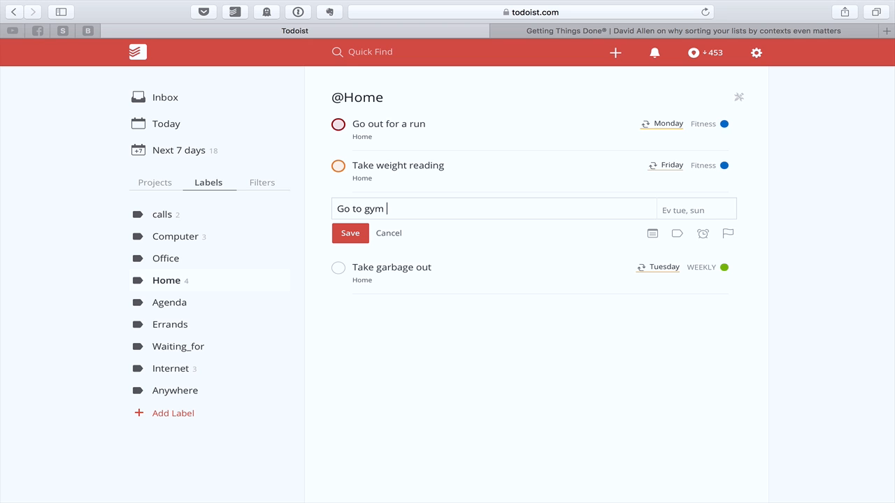
text(@an)
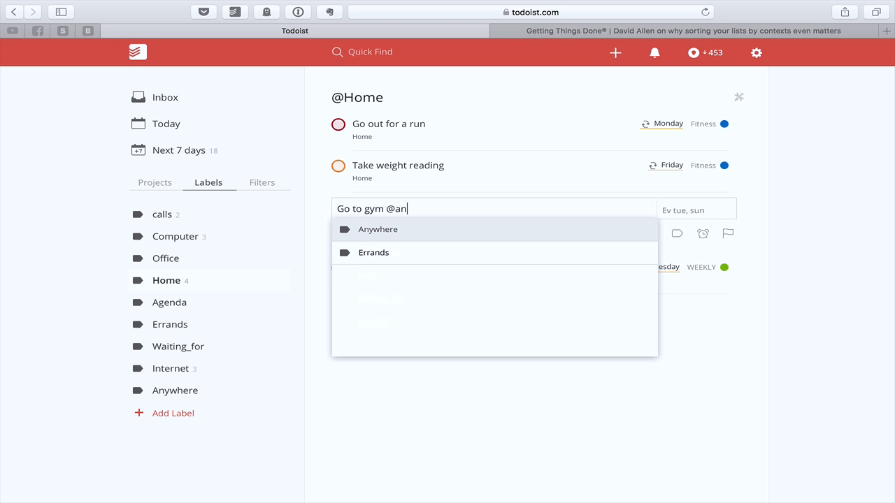
text(y)
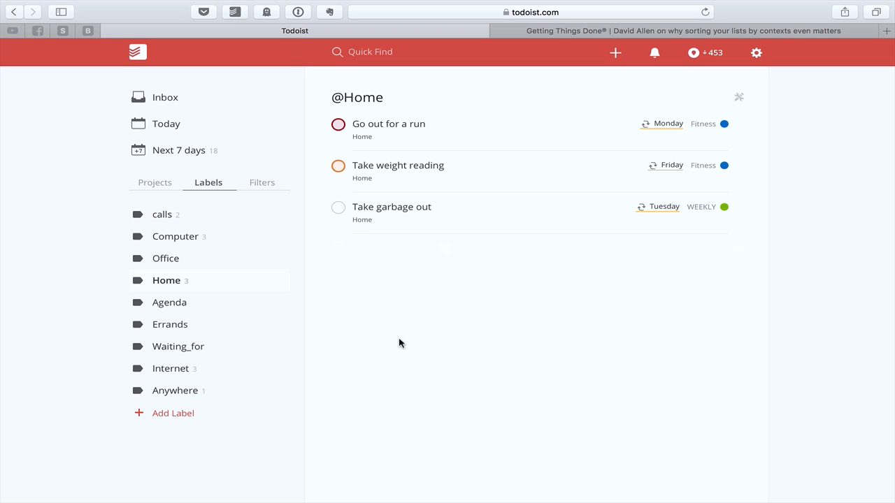
mouse_move(165, 309)
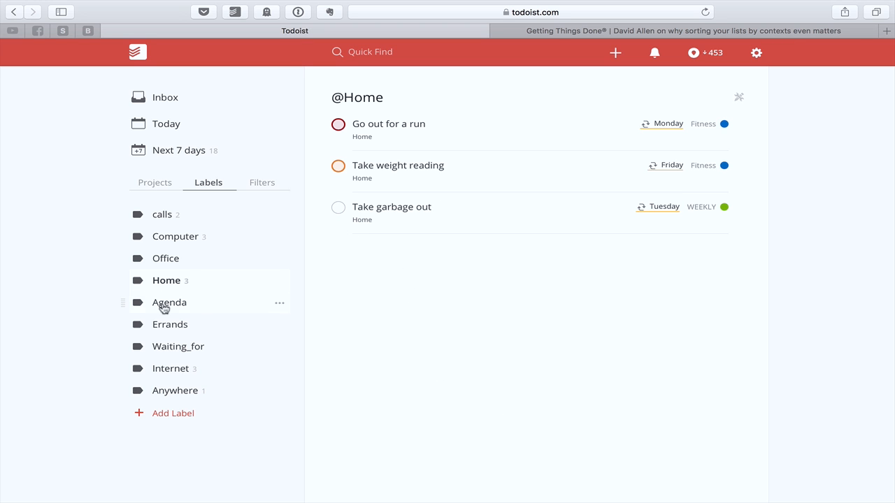
From the Agenda list, create the new labels Boss, Wife and Sales_team one after another
click(169, 302)
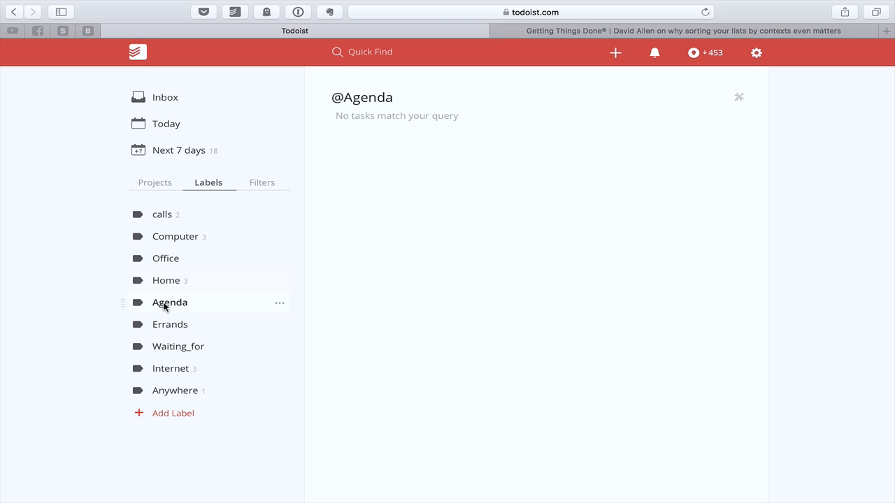
mouse_move(280, 304)
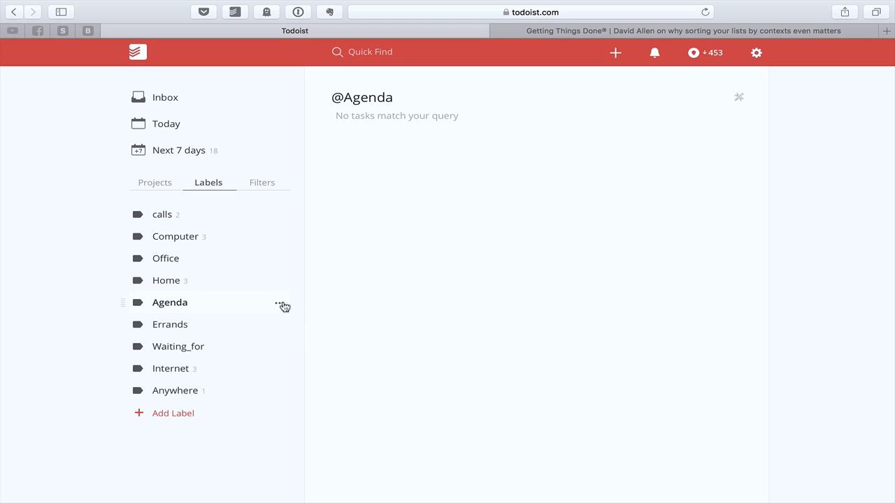
click(280, 302)
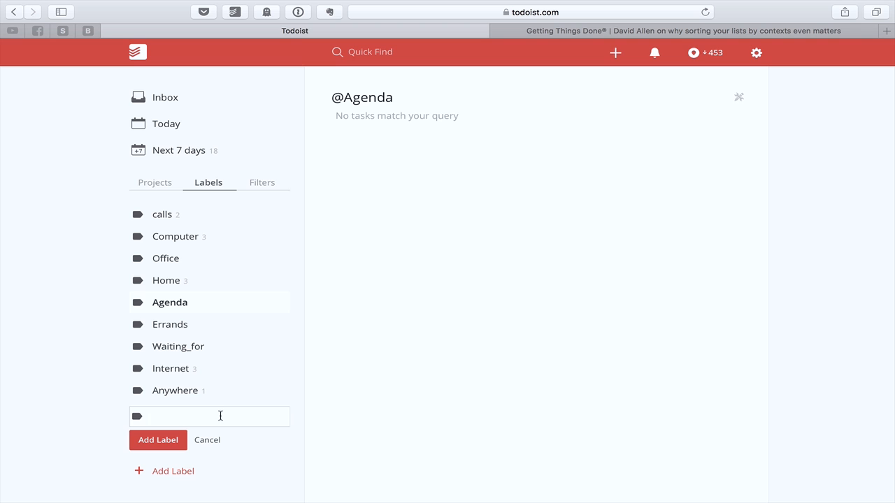
text(Bos)
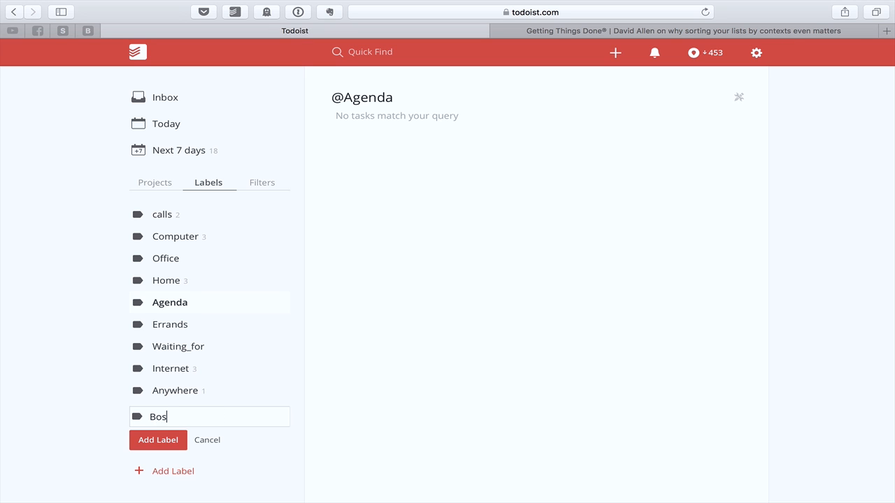
click(158, 439)
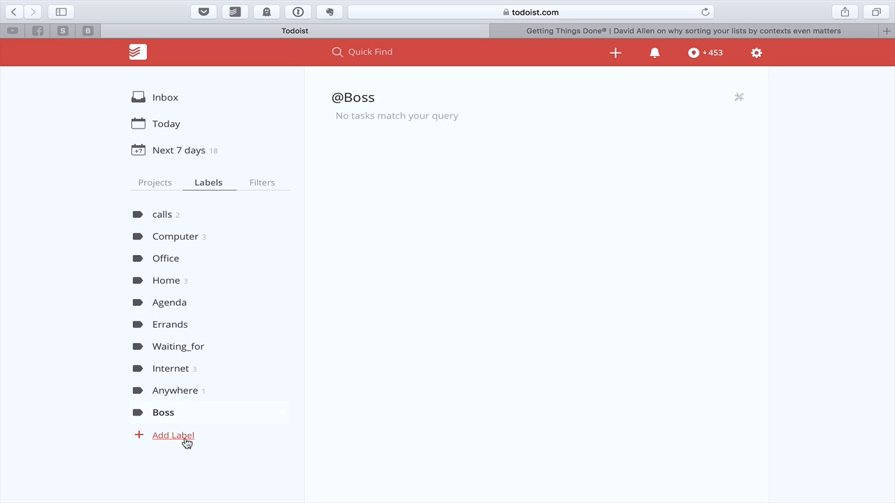
click(173, 436)
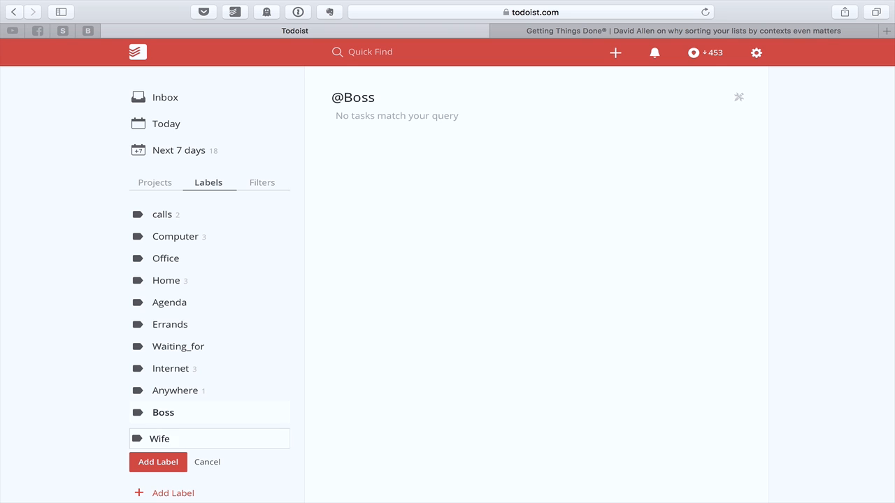
click(158, 462)
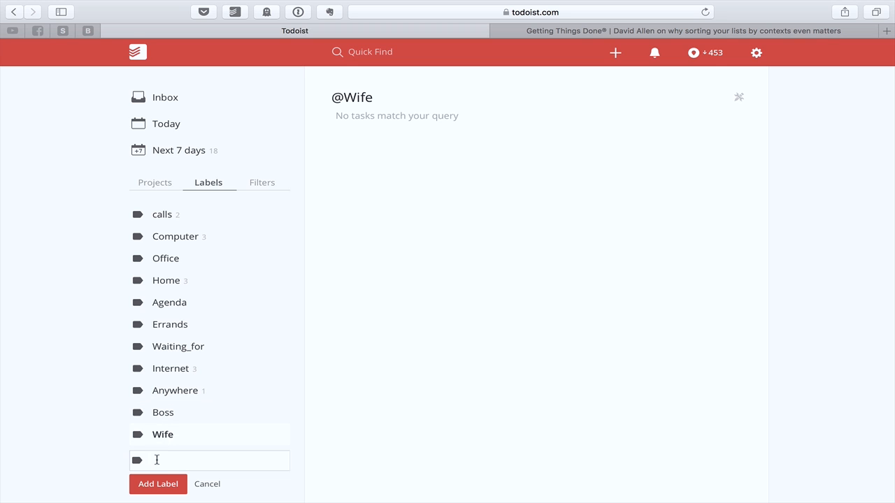
text(Sales)
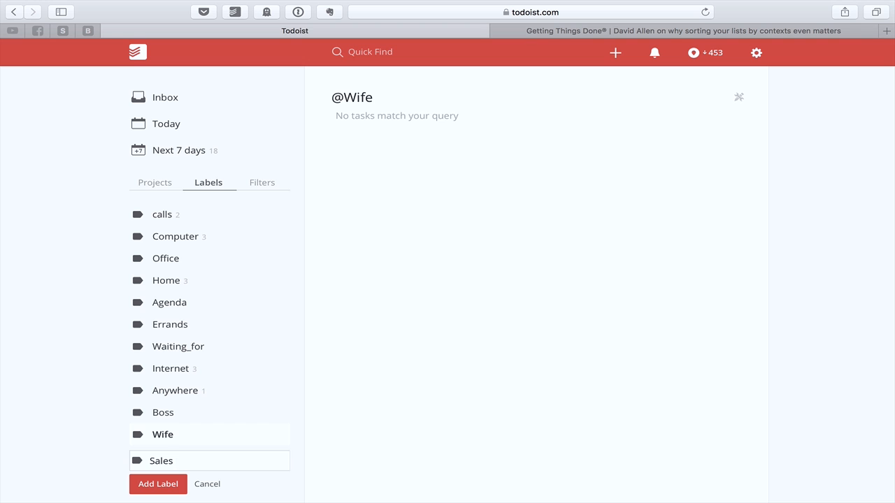
click(158, 484)
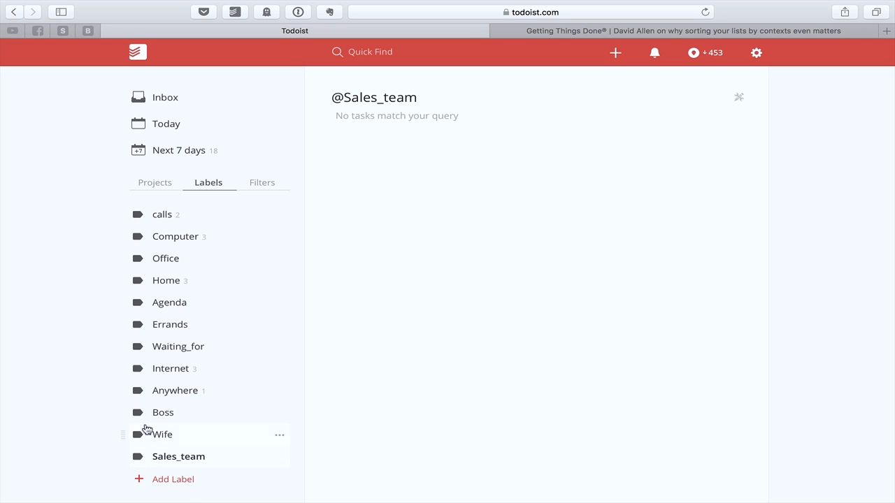
mouse_move(142, 336)
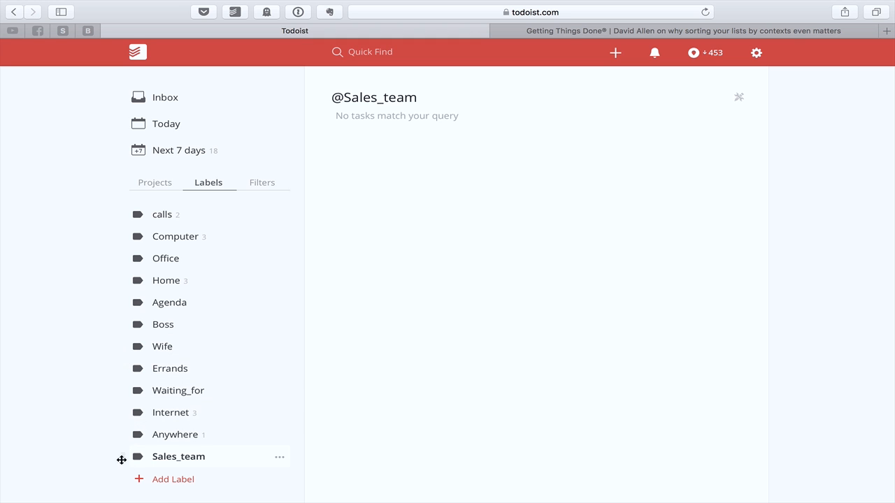
Move Sales_team up beneath Wife and delete the Agenda label
drag(179, 456, 179, 370)
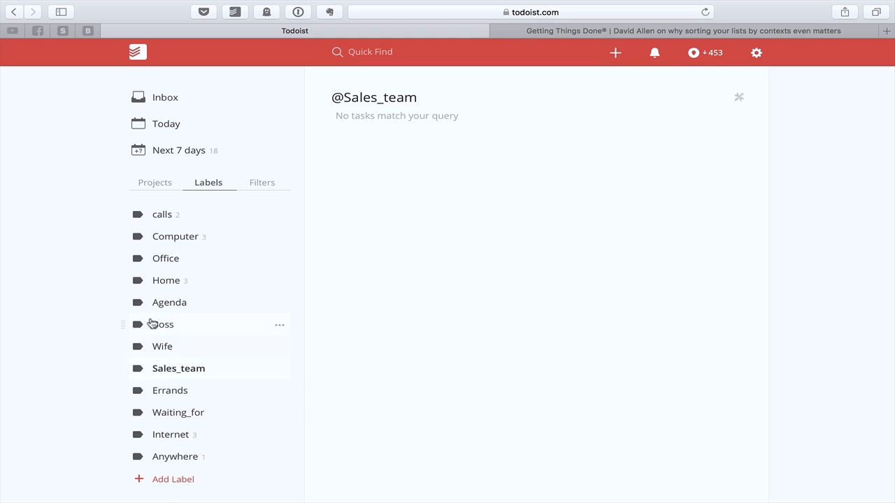
click(280, 302)
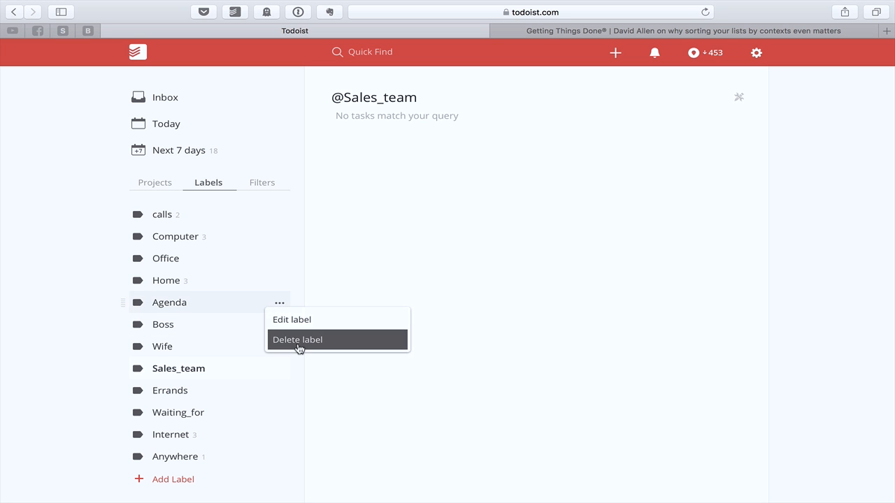
click(298, 340)
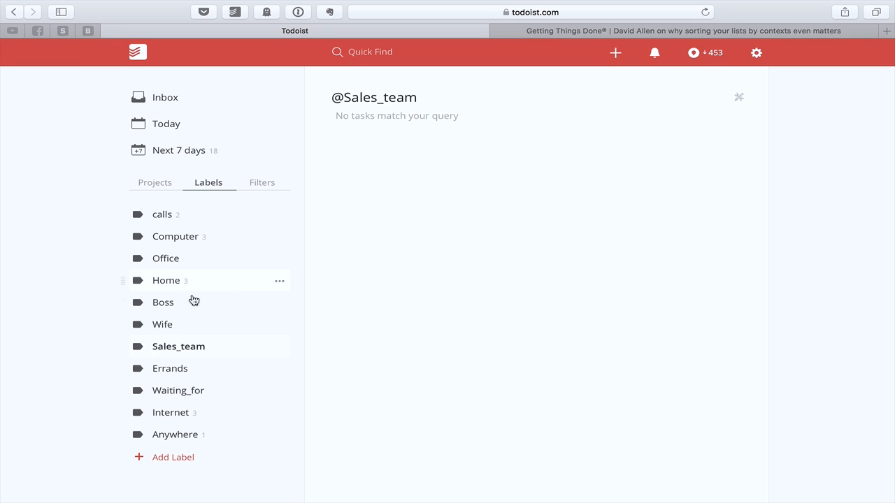
mouse_move(168, 305)
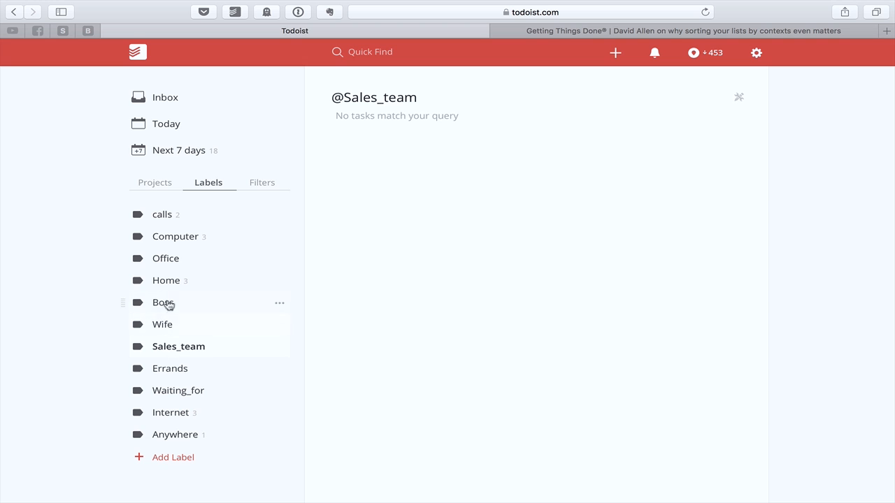
mouse_move(495, 155)
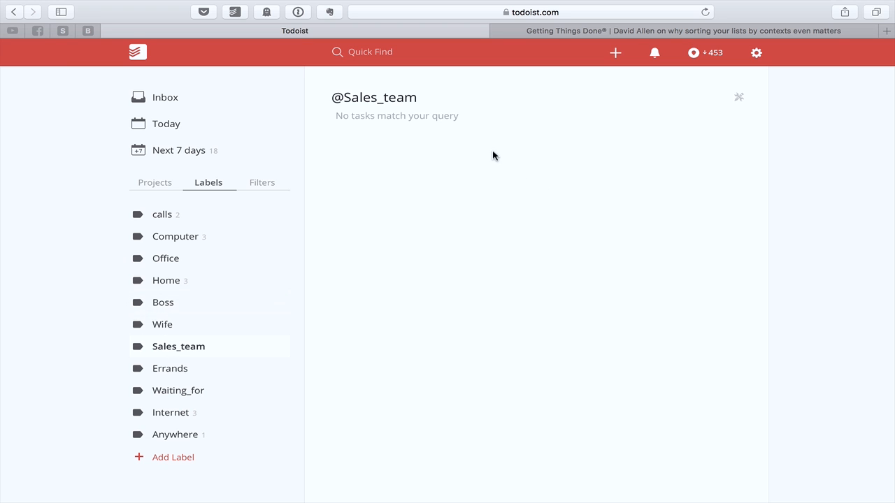
mouse_move(138, 306)
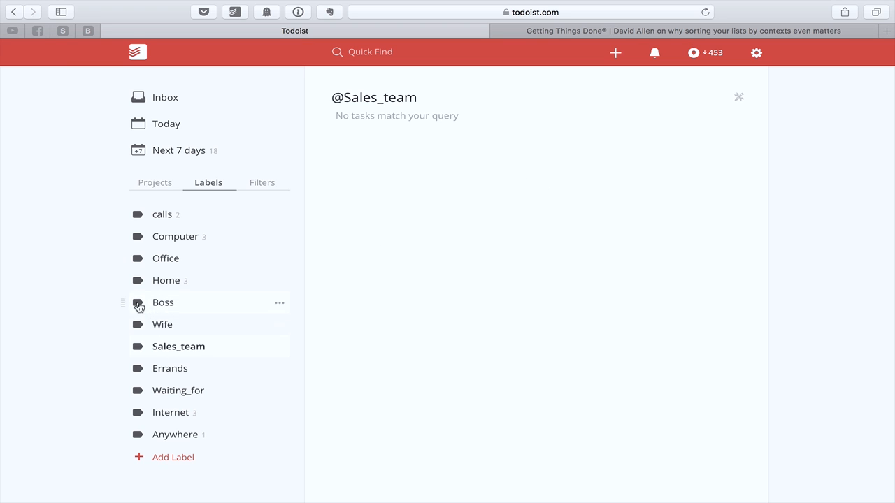
Check that the Boss, Wife and Sales_team labels each hold no tasks yet
click(163, 302)
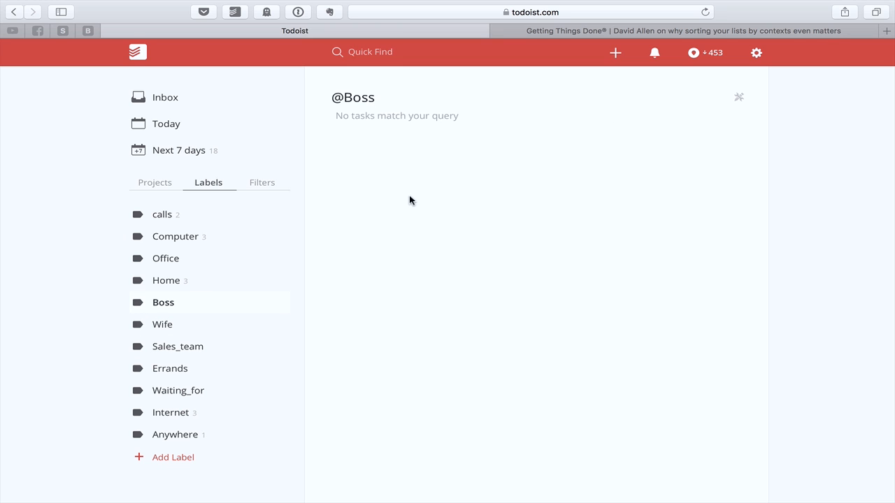
mouse_move(404, 231)
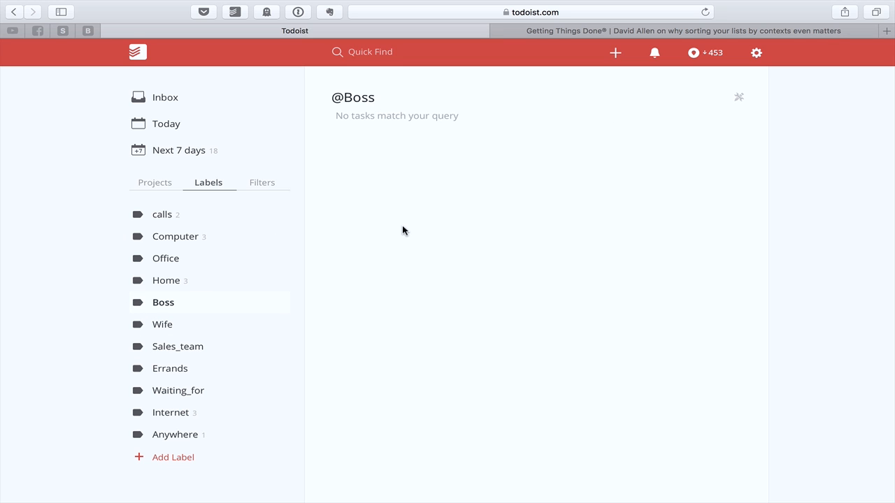
click(162, 324)
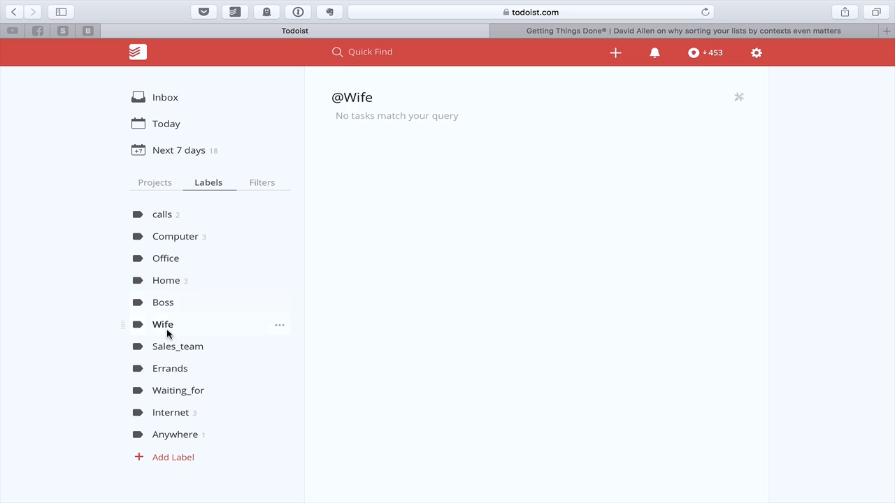
click(177, 347)
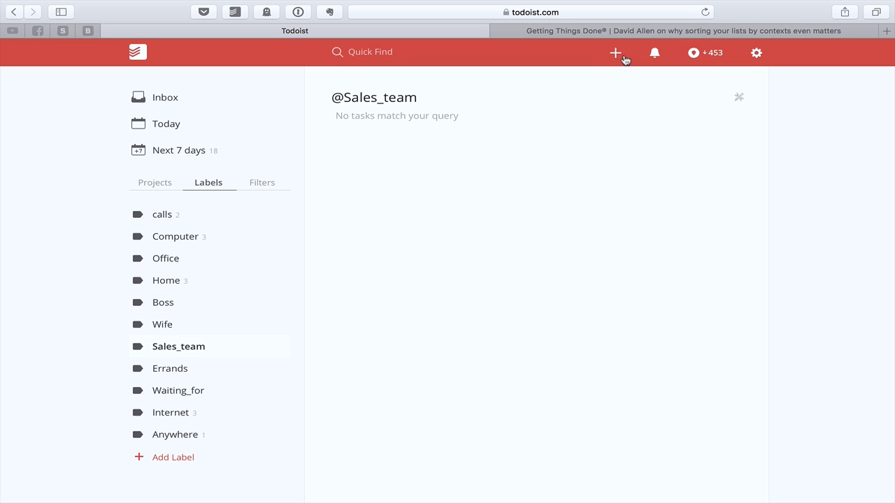
click(615, 53)
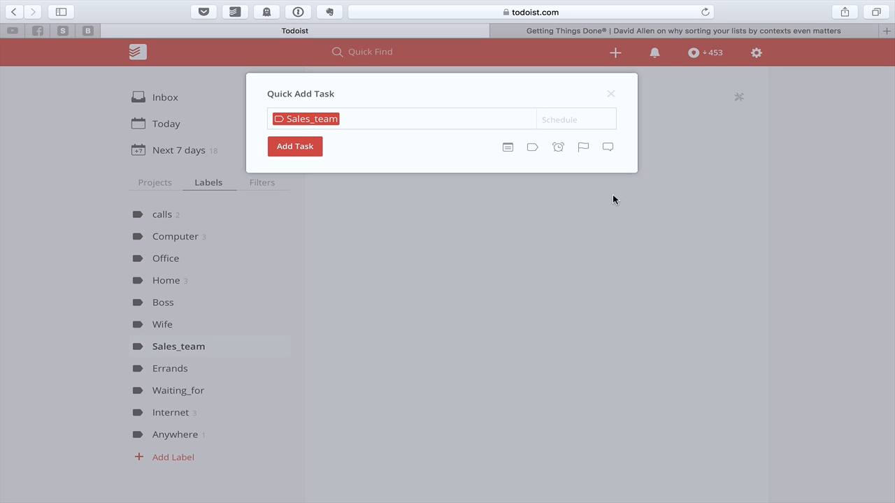
text(Discuss)
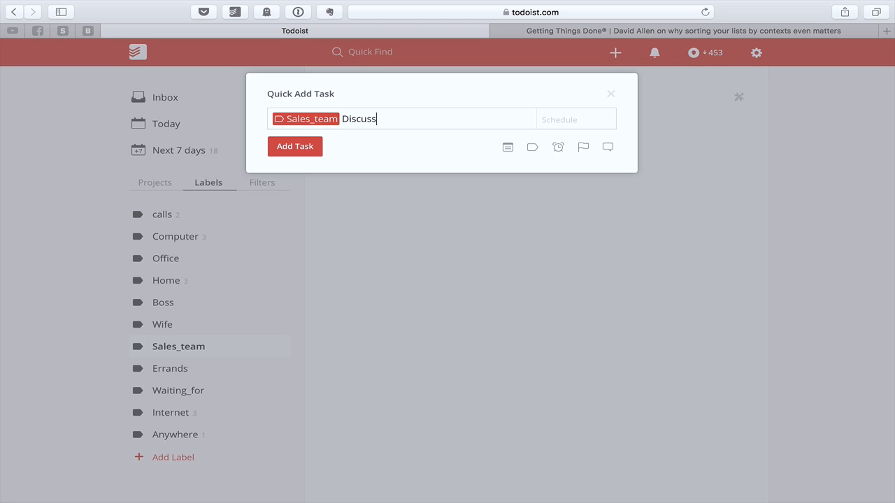
text(new)
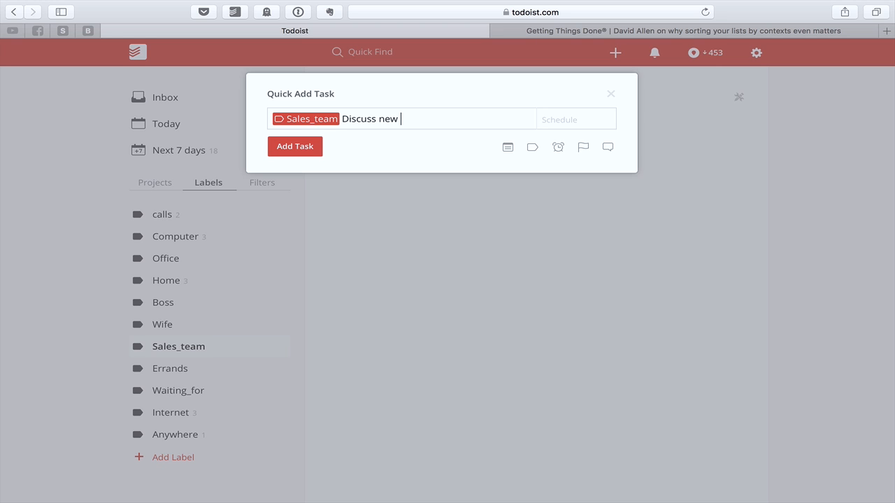
text(sales)
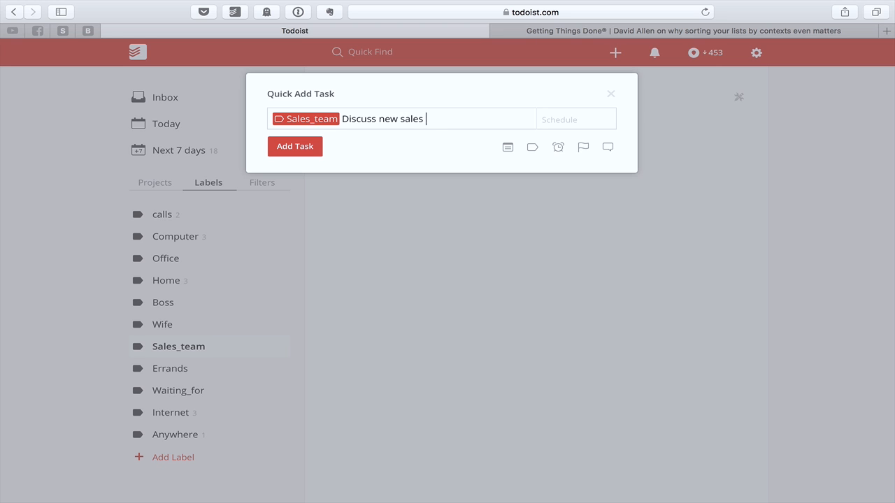
text(reporting sys)
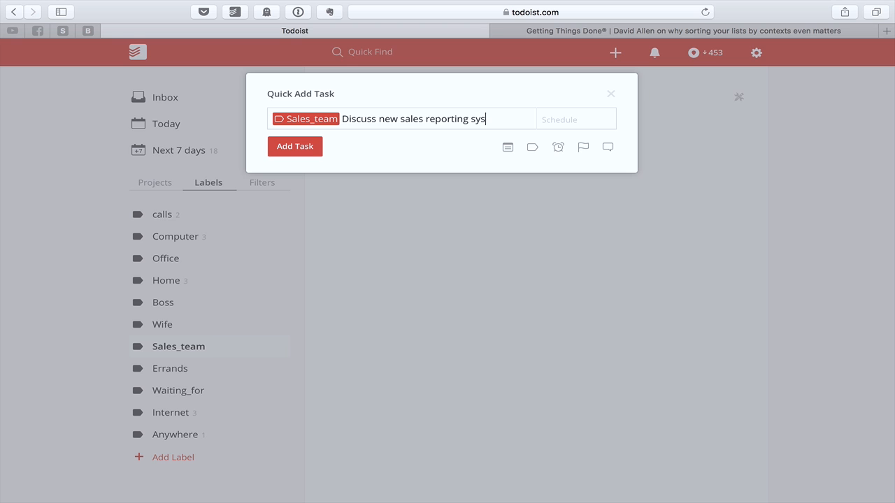
click(295, 147)
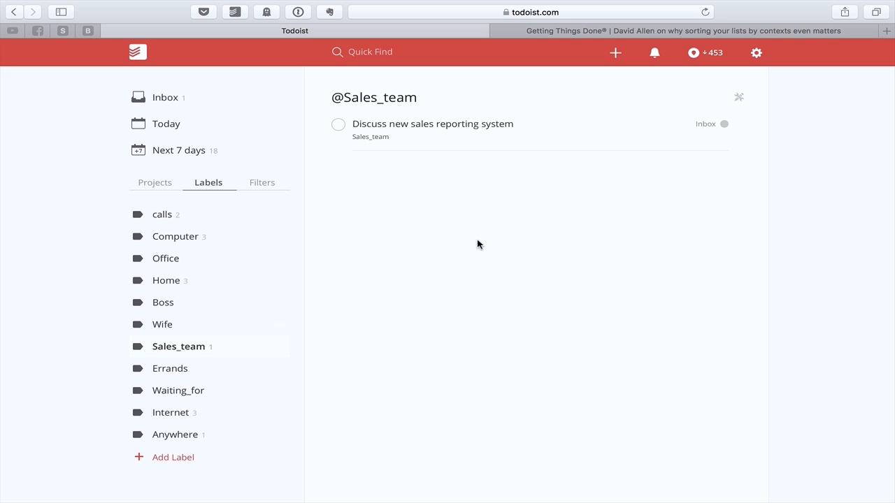
click(171, 369)
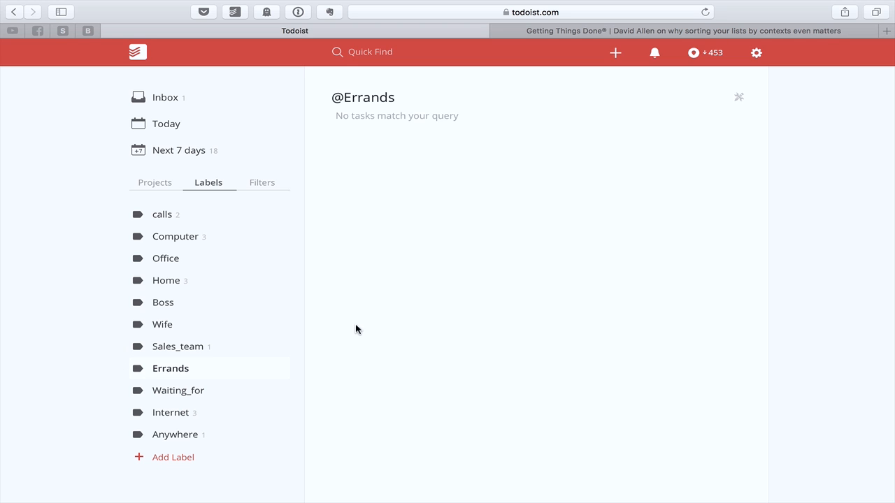
Show the Waiting_for label, which lists no tasks yet
click(179, 391)
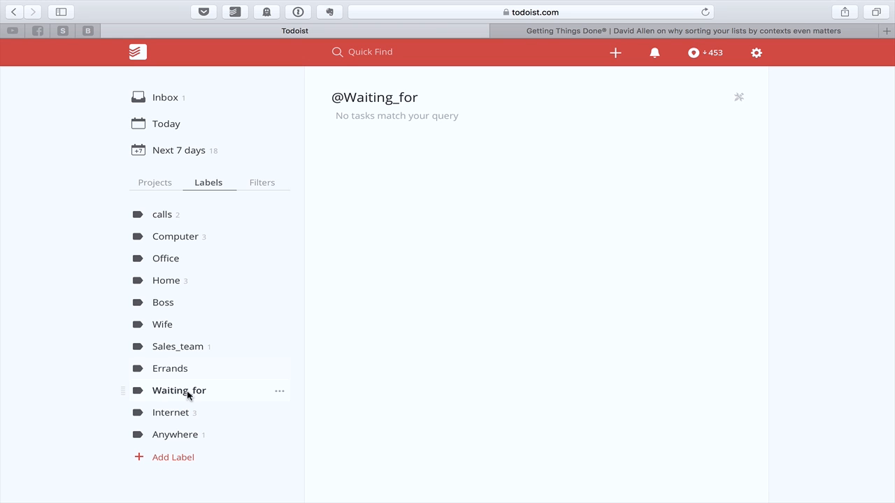
mouse_move(176, 179)
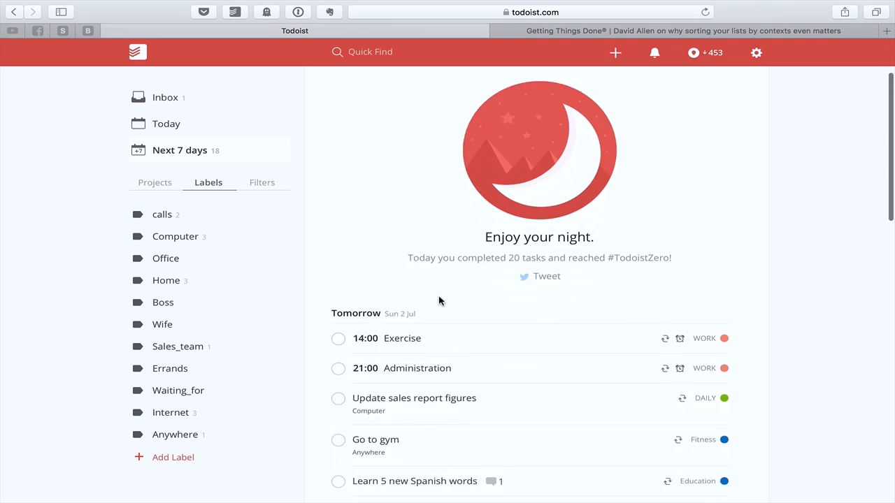
scroll(down, 3)
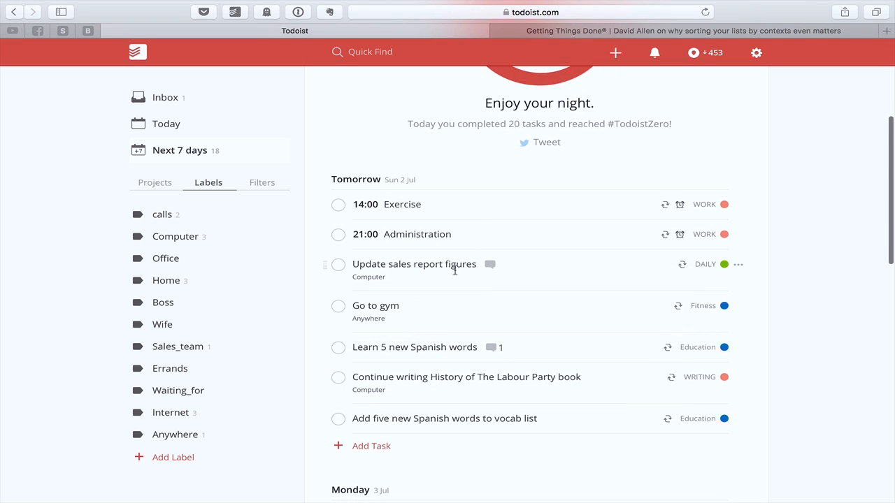
scroll(down, 3)
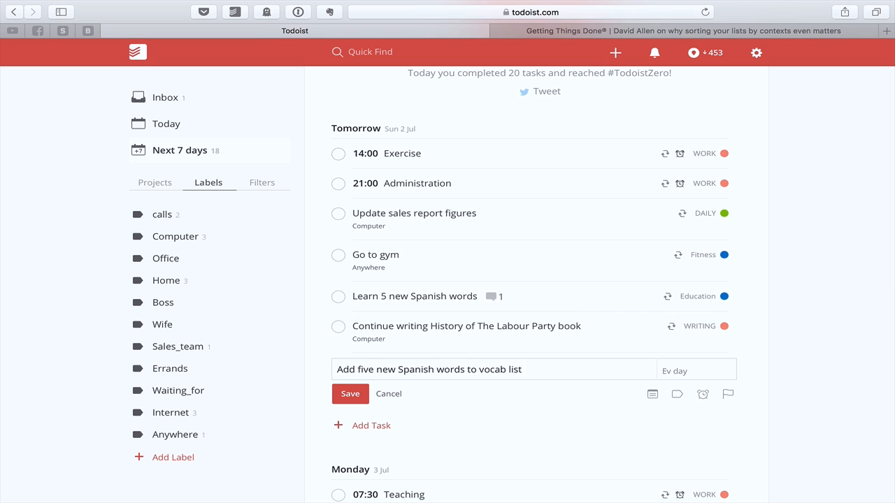
text(@)
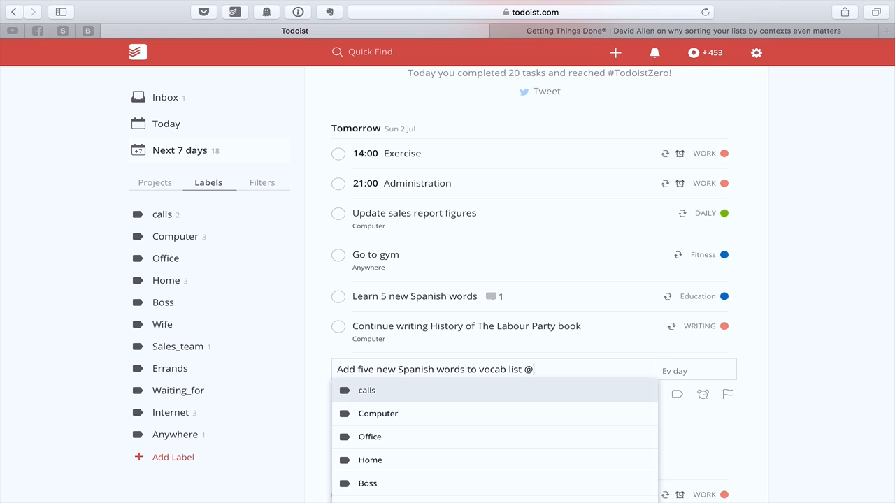
text(wai)
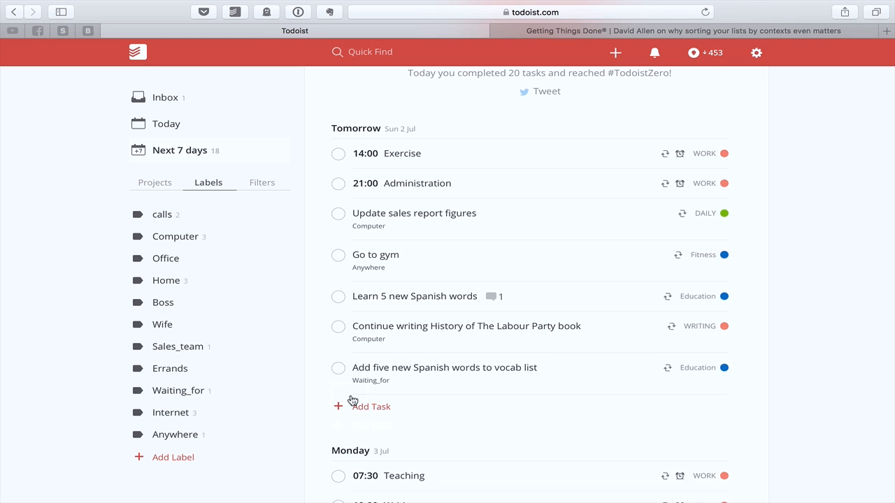
mouse_move(171, 413)
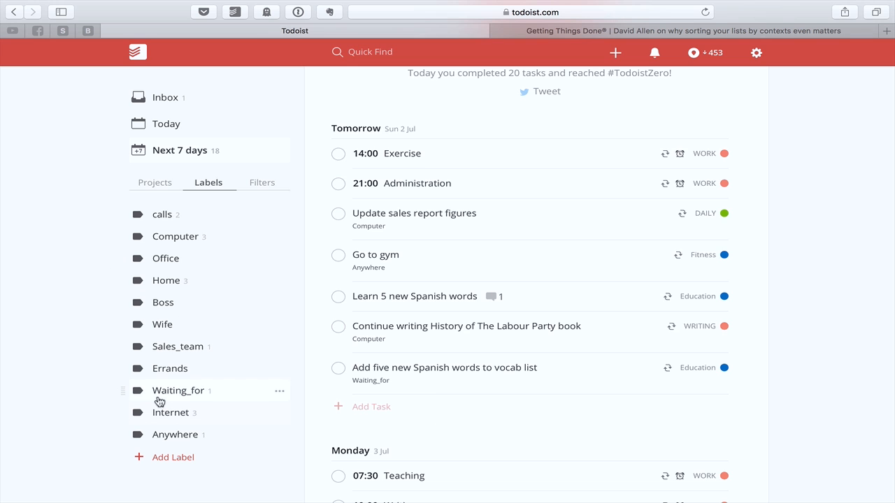
click(179, 390)
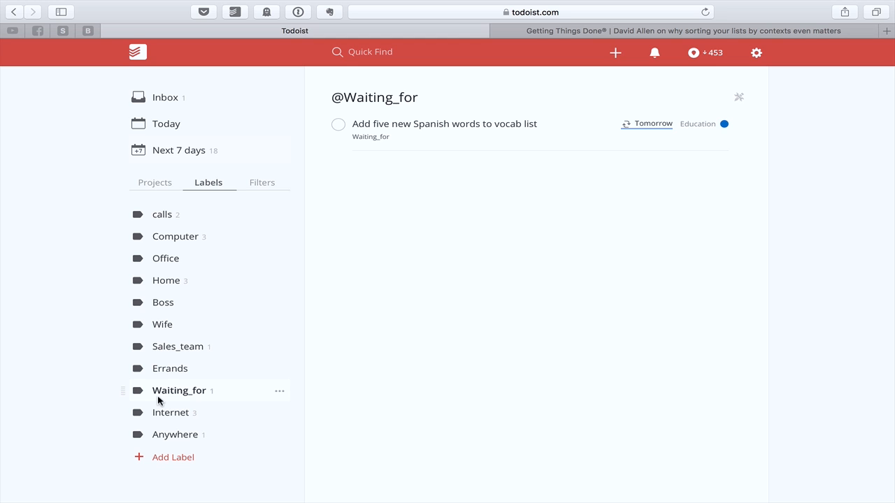
mouse_move(176, 420)
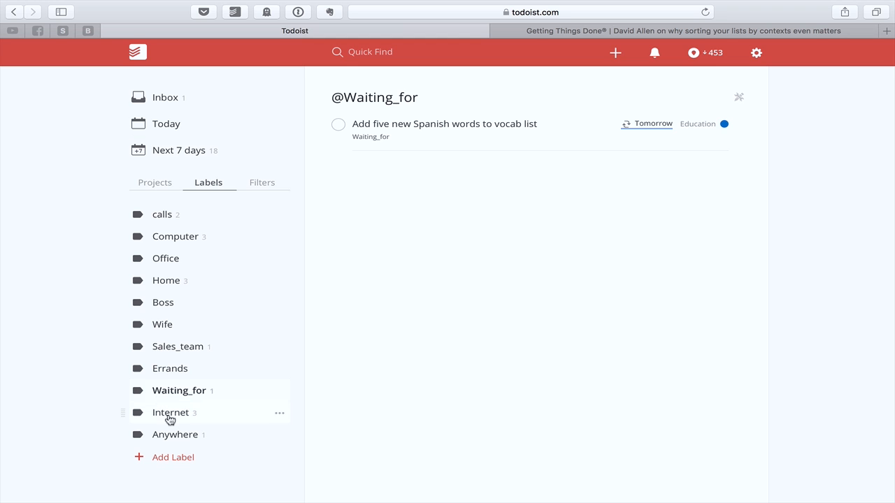
View the Internet label, then the Anywhere label listing the Go to gym task
click(171, 412)
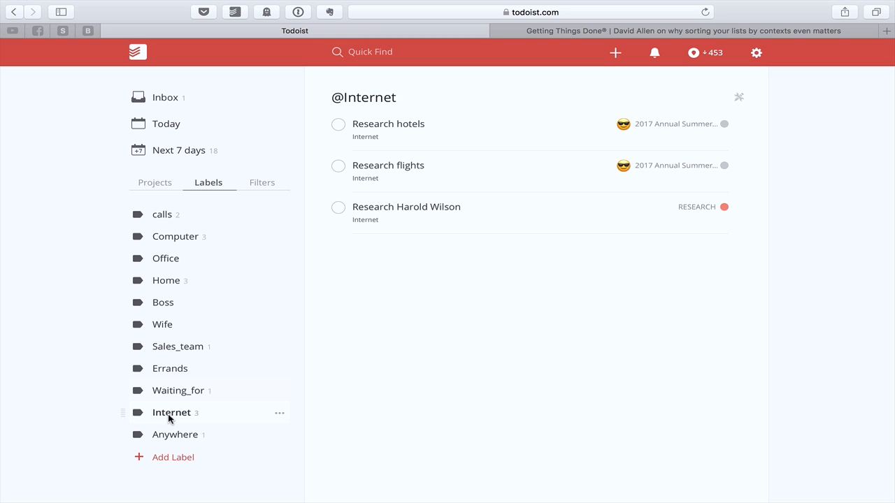
click(175, 435)
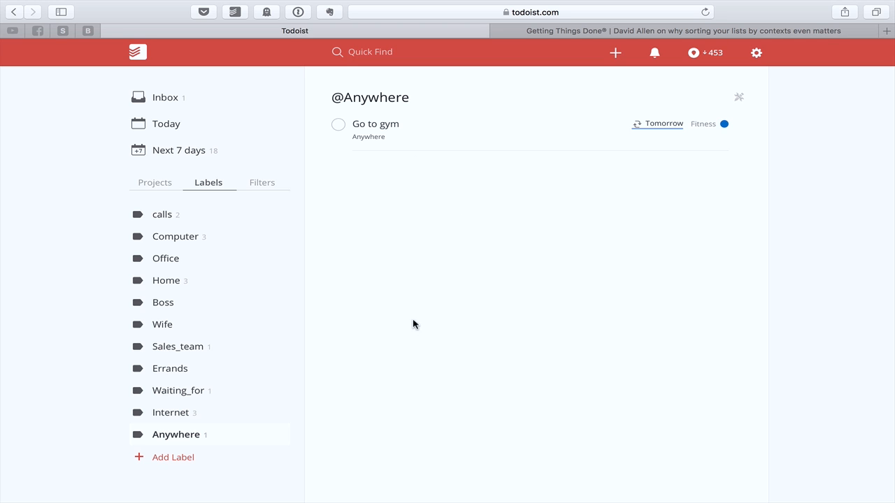
mouse_move(219, 302)
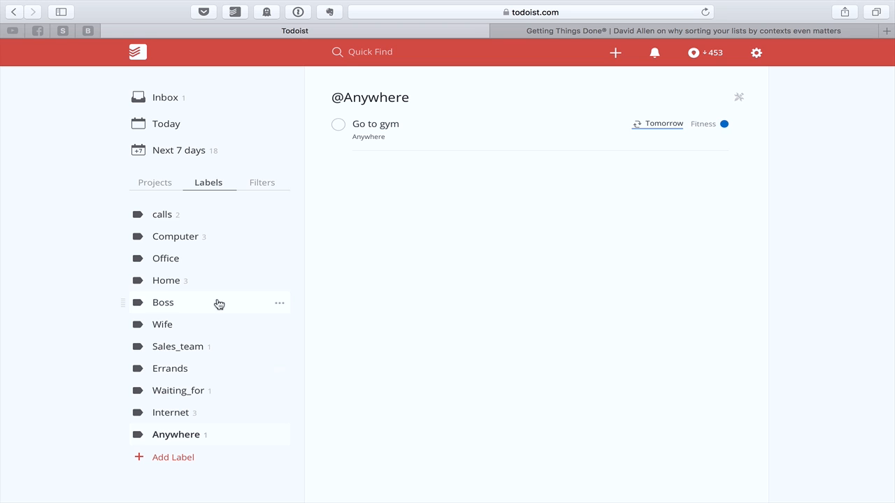
mouse_move(173, 459)
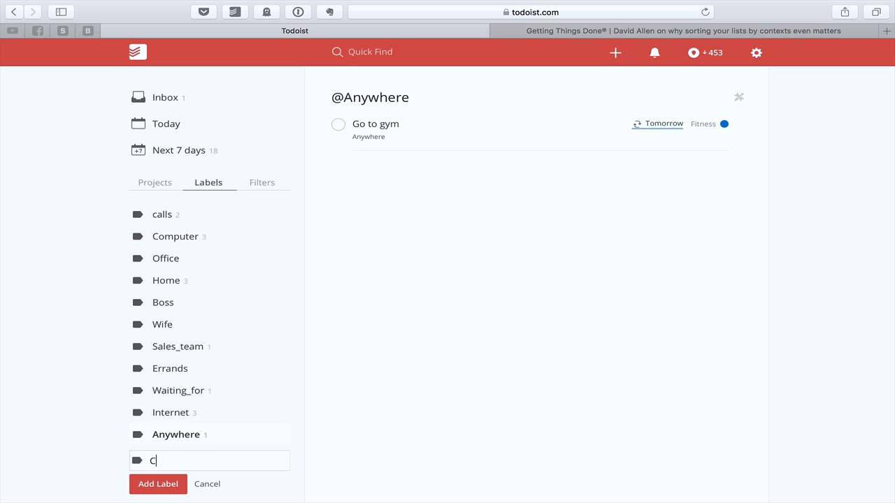
Add a Coffee_Shop label and then a Writing label to the label list
text(offee Shop)
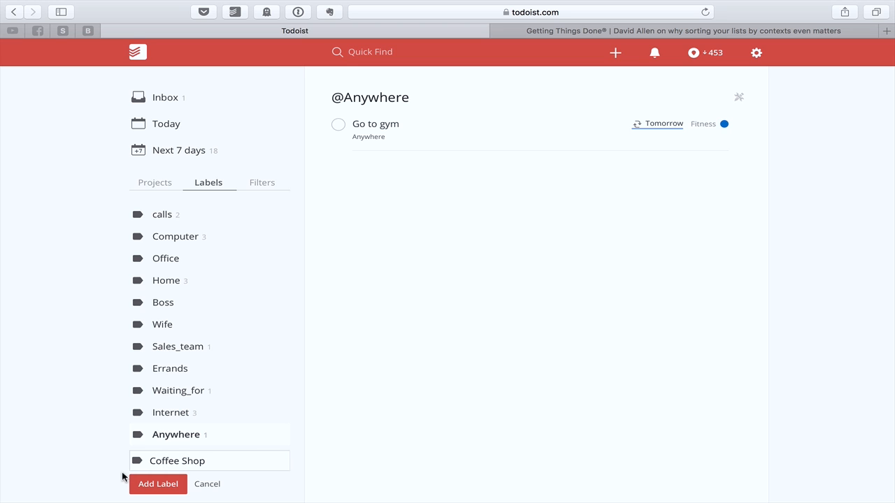
click(160, 484)
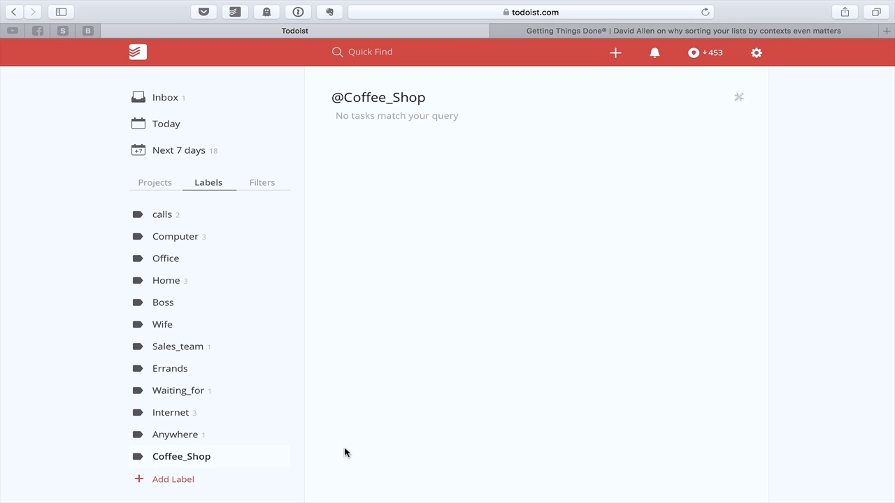
mouse_move(291, 471)
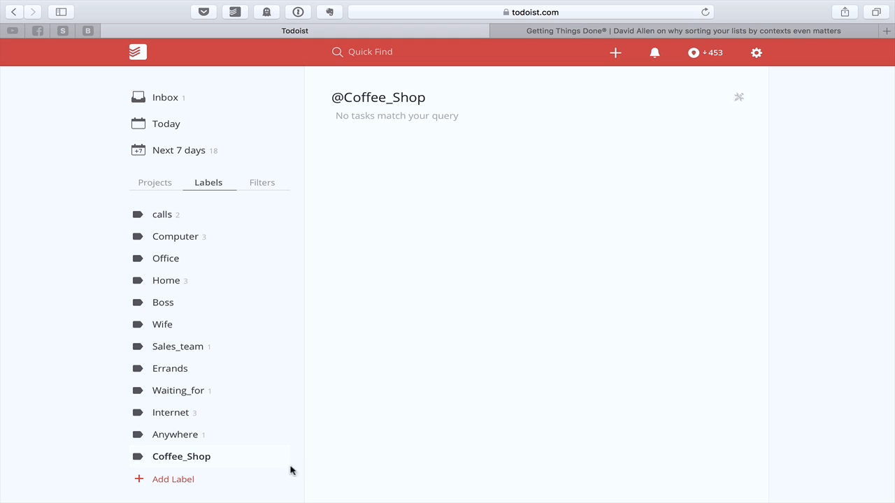
click(172, 480)
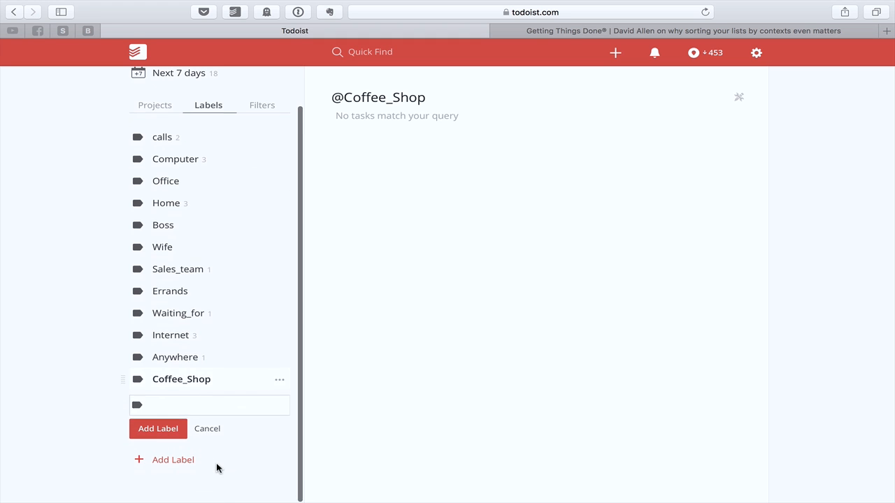
text(Writing)
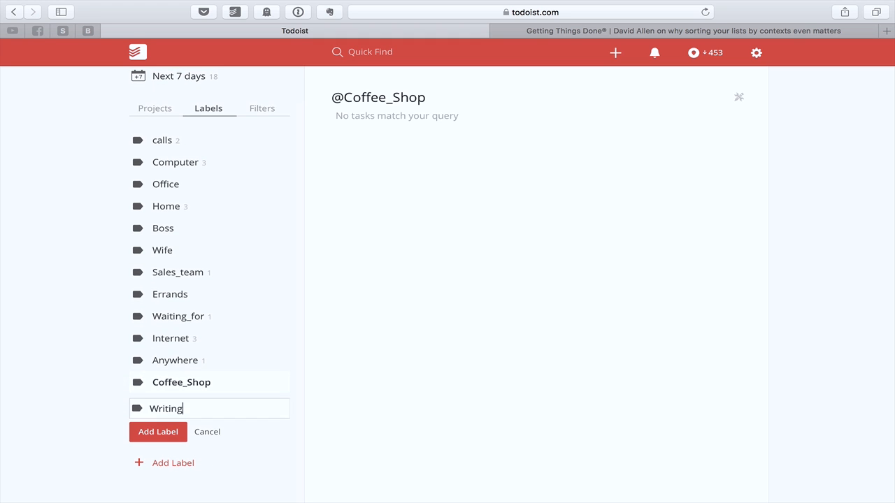
click(158, 432)
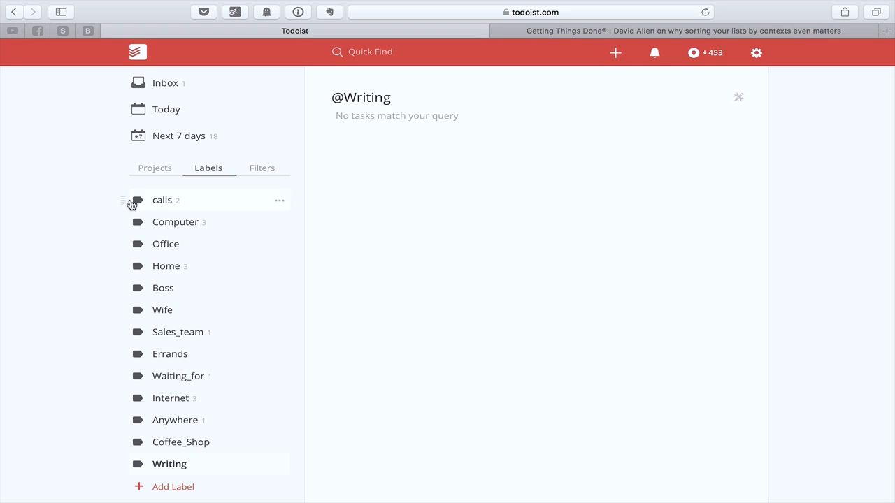
Recolour the calls label and save the Computer label in red
click(279, 201)
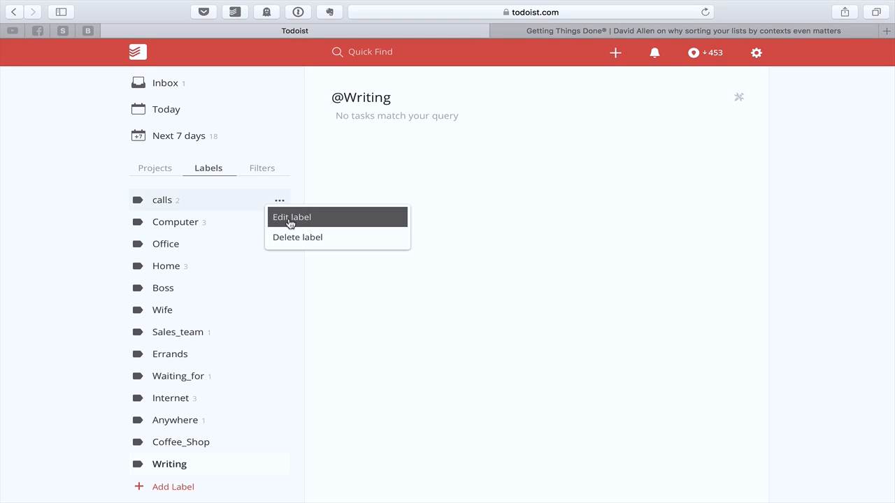
click(291, 217)
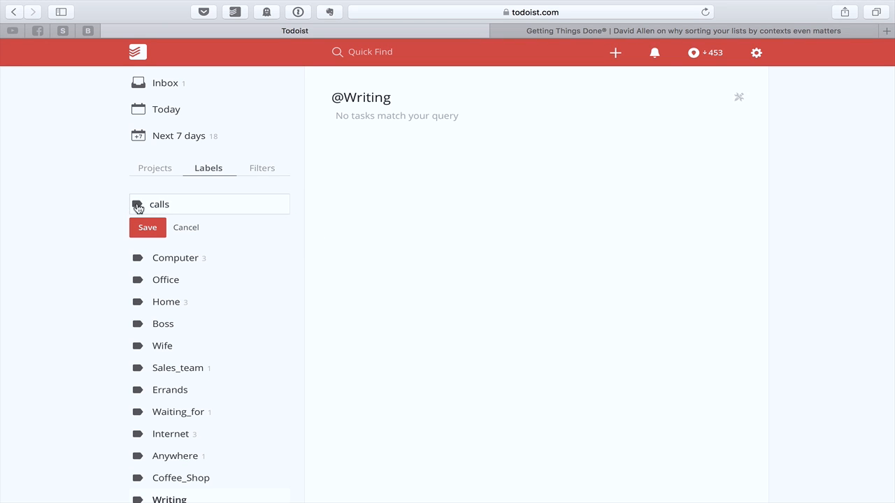
click(137, 204)
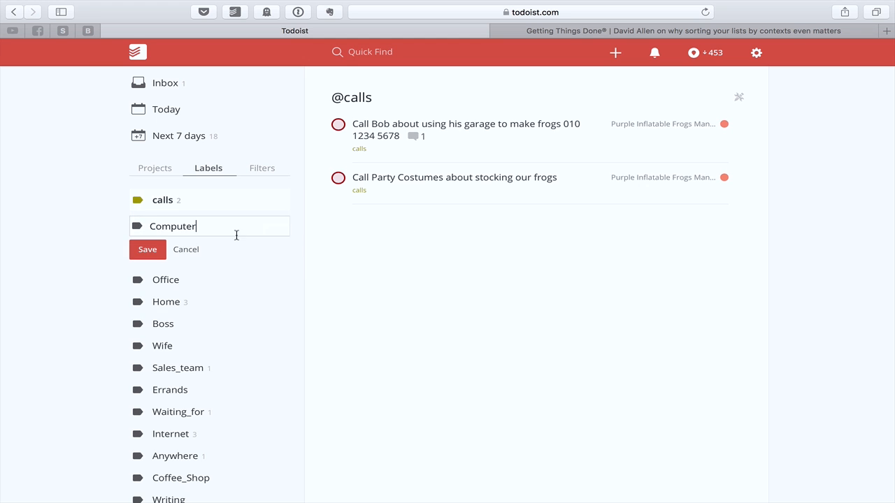
click(137, 227)
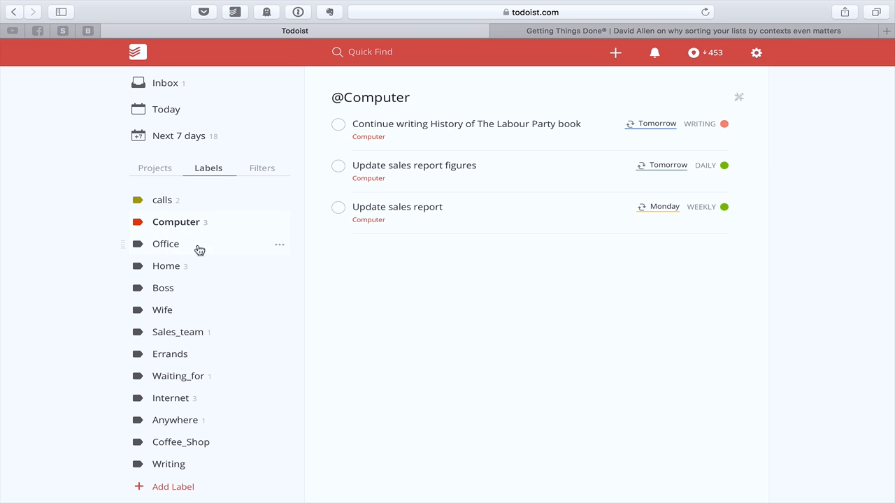
Edit the Office label and save it in red
click(280, 243)
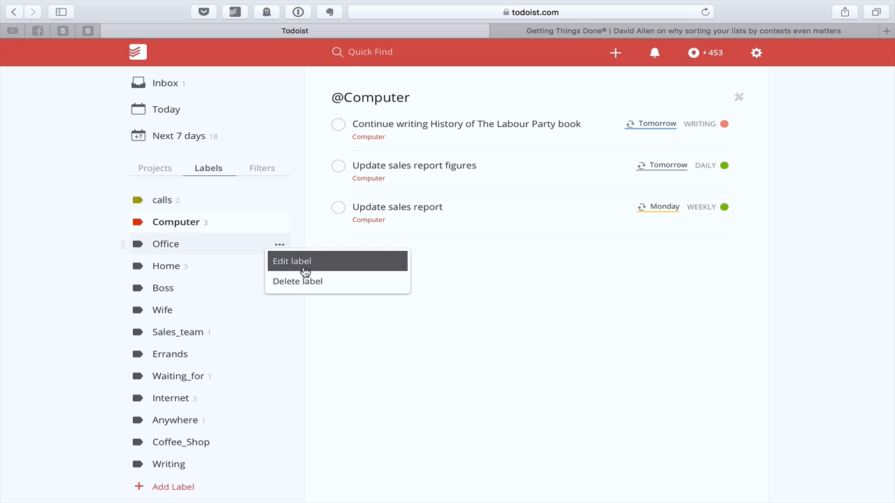
click(290, 262)
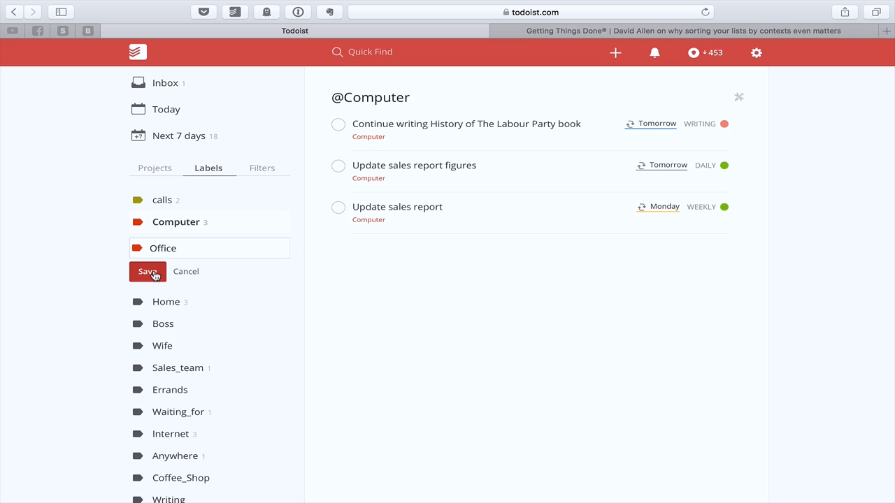
click(148, 271)
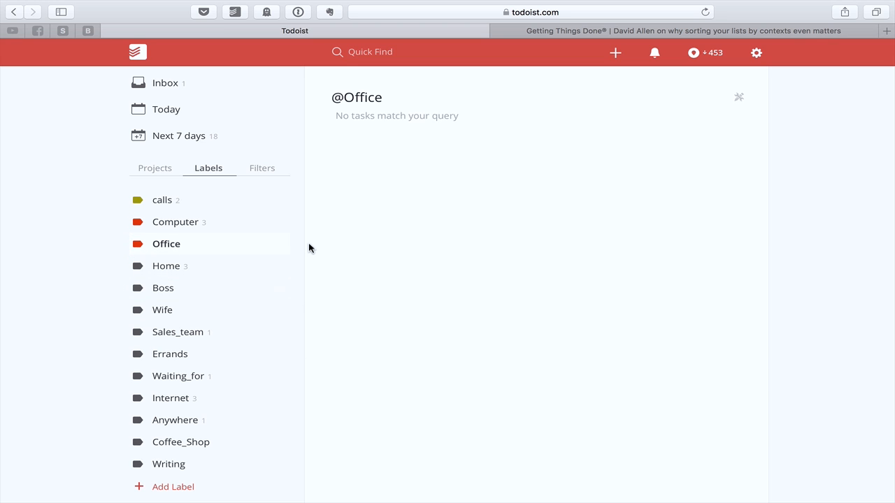